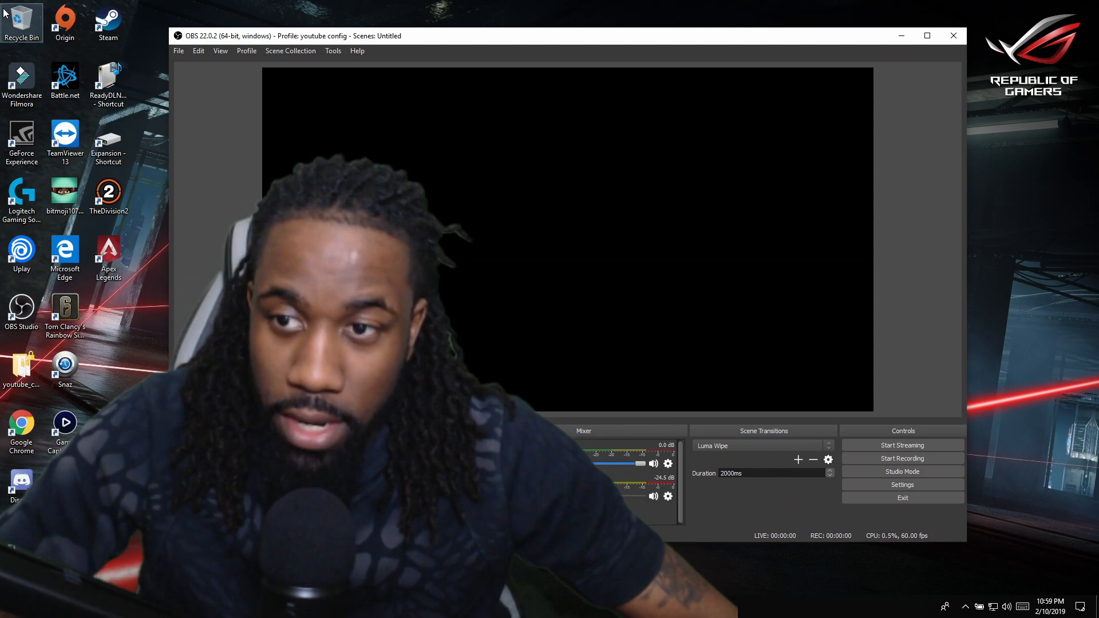
# Step: Maximize the OBS Studio main window to fill the screen
pyautogui.click(926, 36)
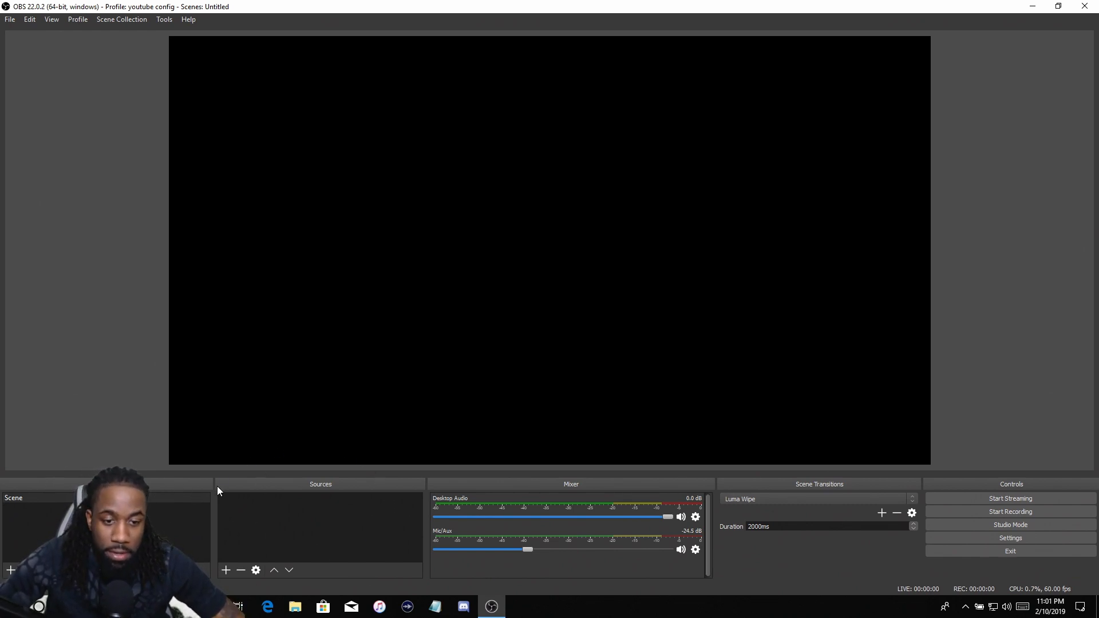
pyautogui.moveTo(201, 475)
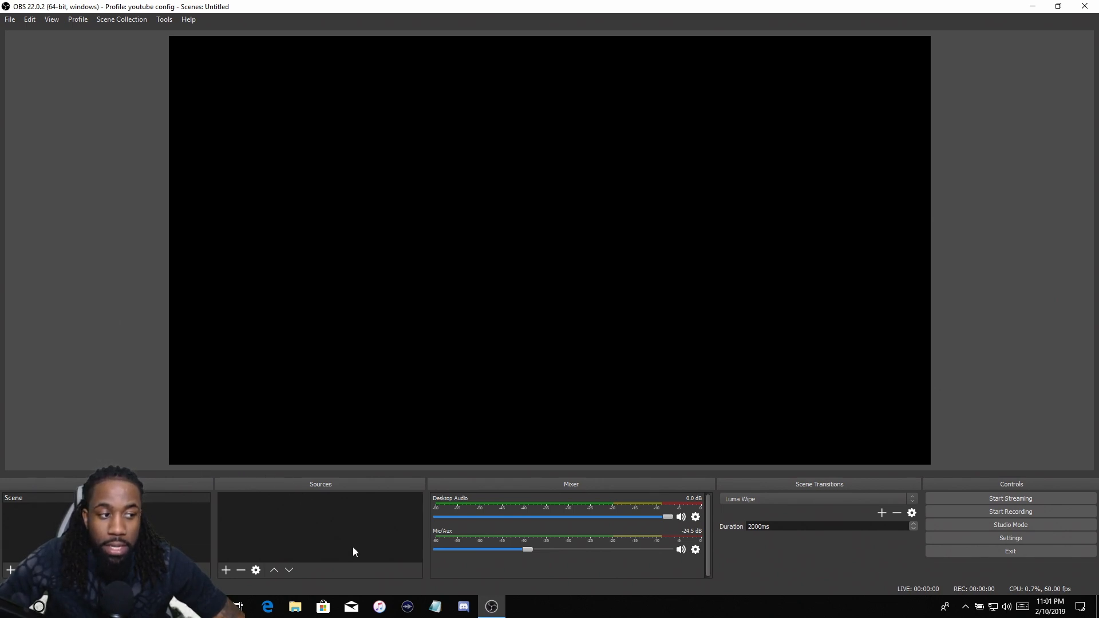
pyautogui.moveTo(654, 536)
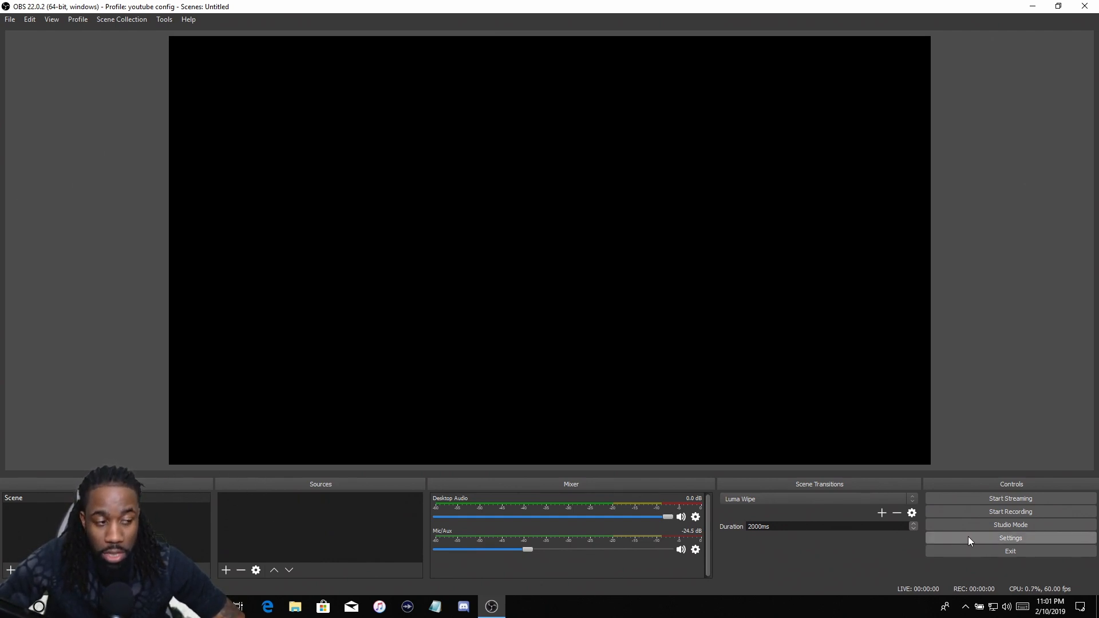
pyautogui.moveTo(972, 540)
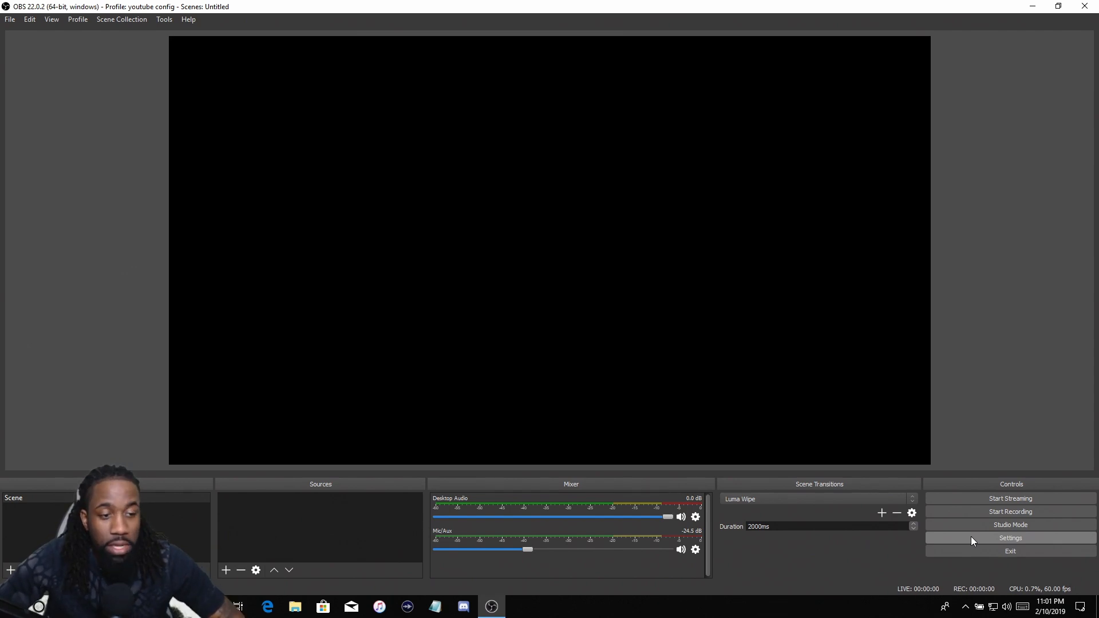
# Step: Show the Settings window on the General page and review its options
pyautogui.click(1010, 538)
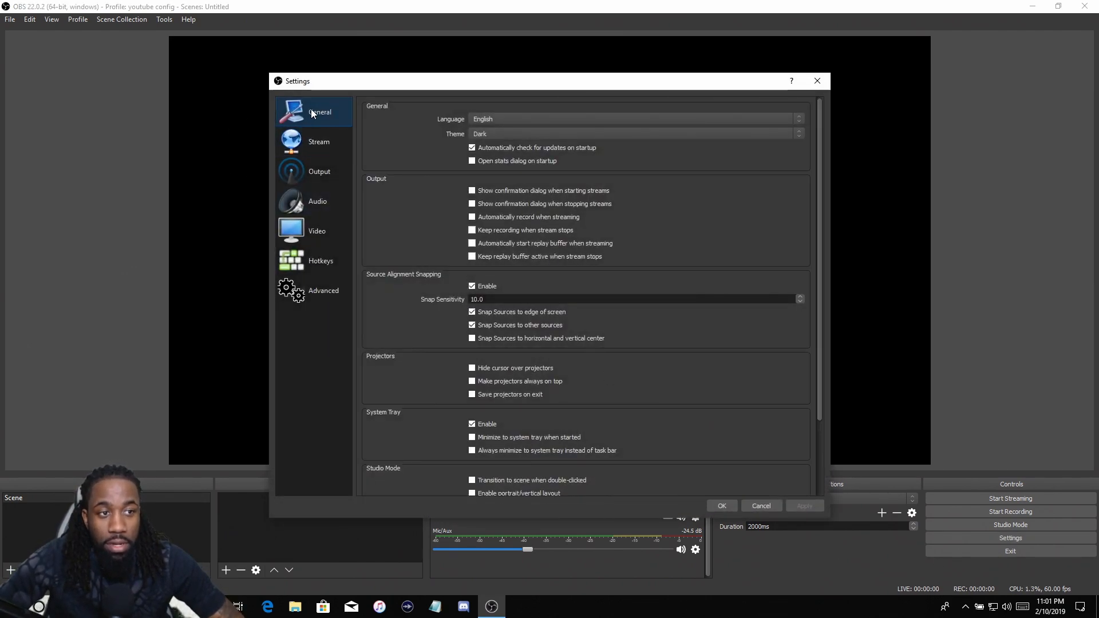
pyautogui.moveTo(318, 147)
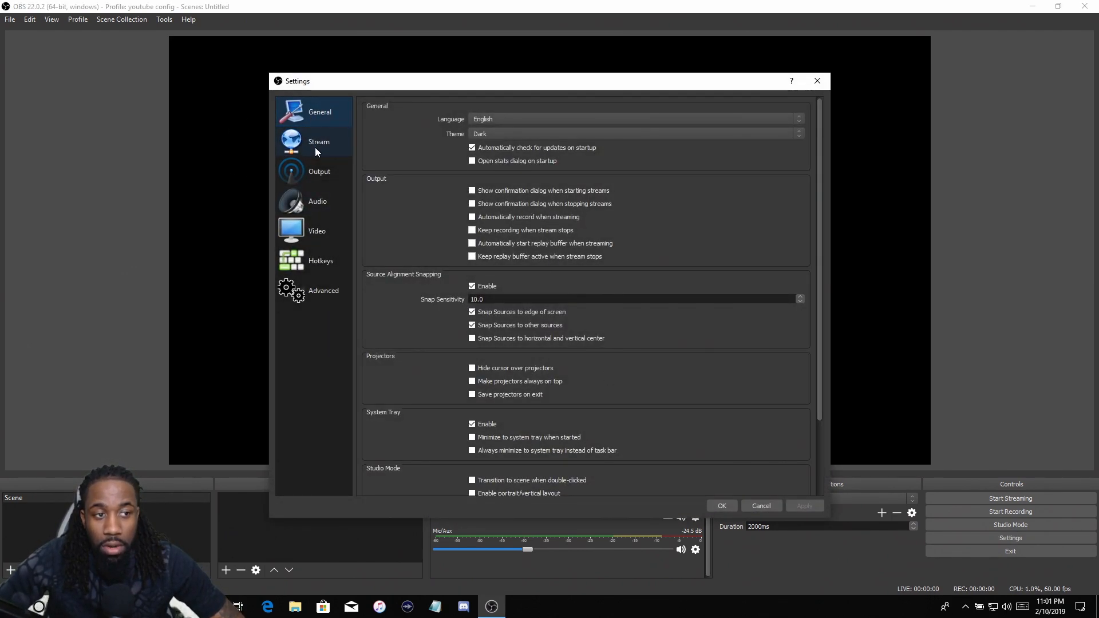
pyautogui.scroll(-3)
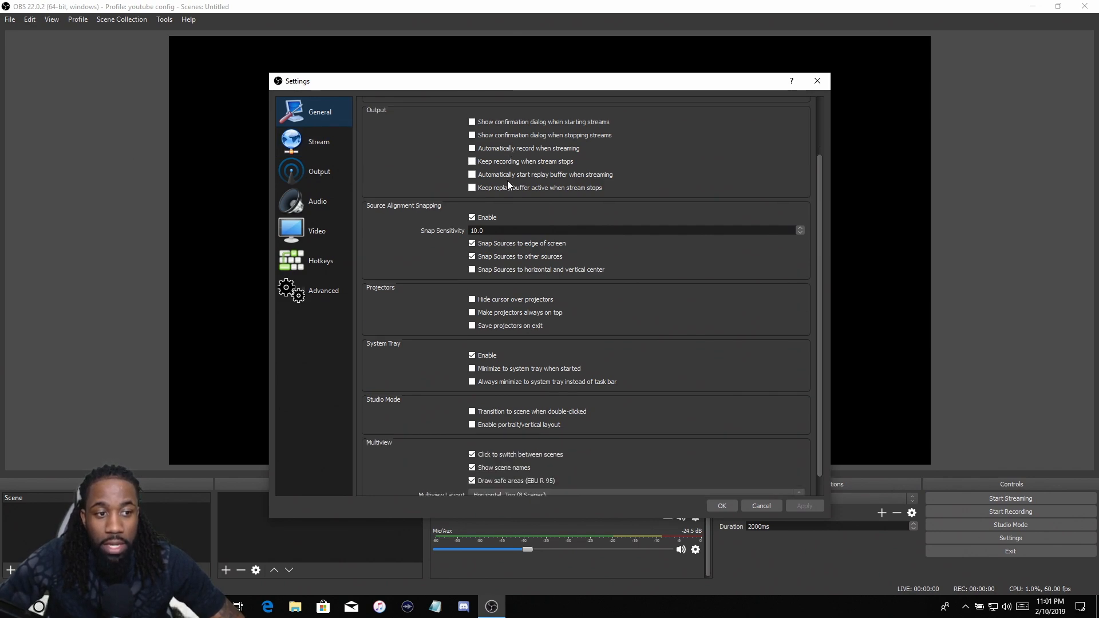
pyautogui.scroll(3)
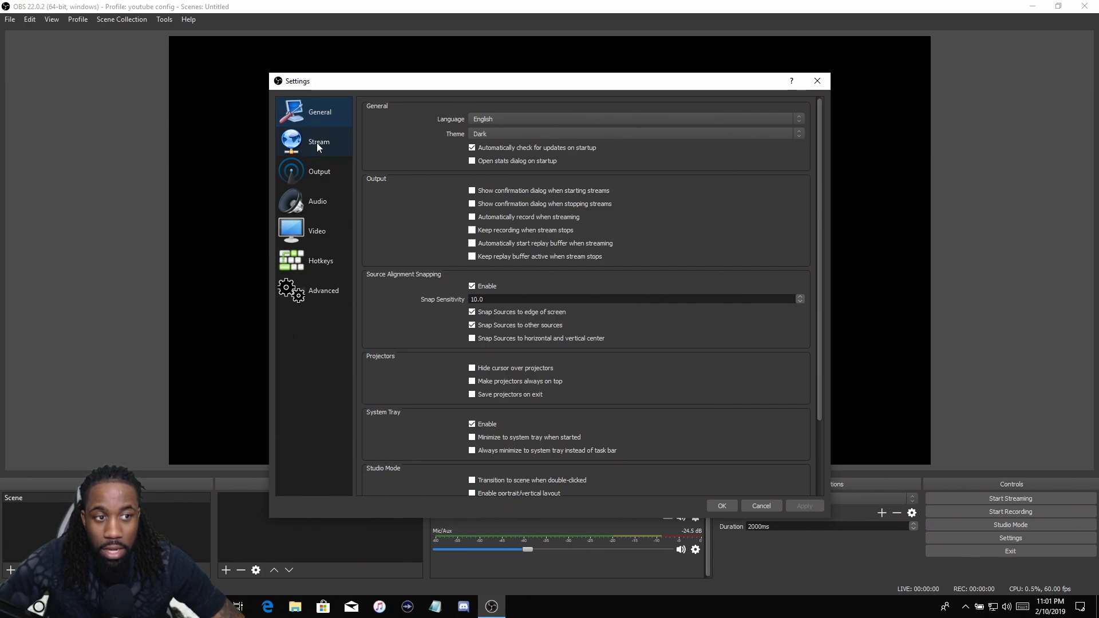
pyautogui.moveTo(518, 273)
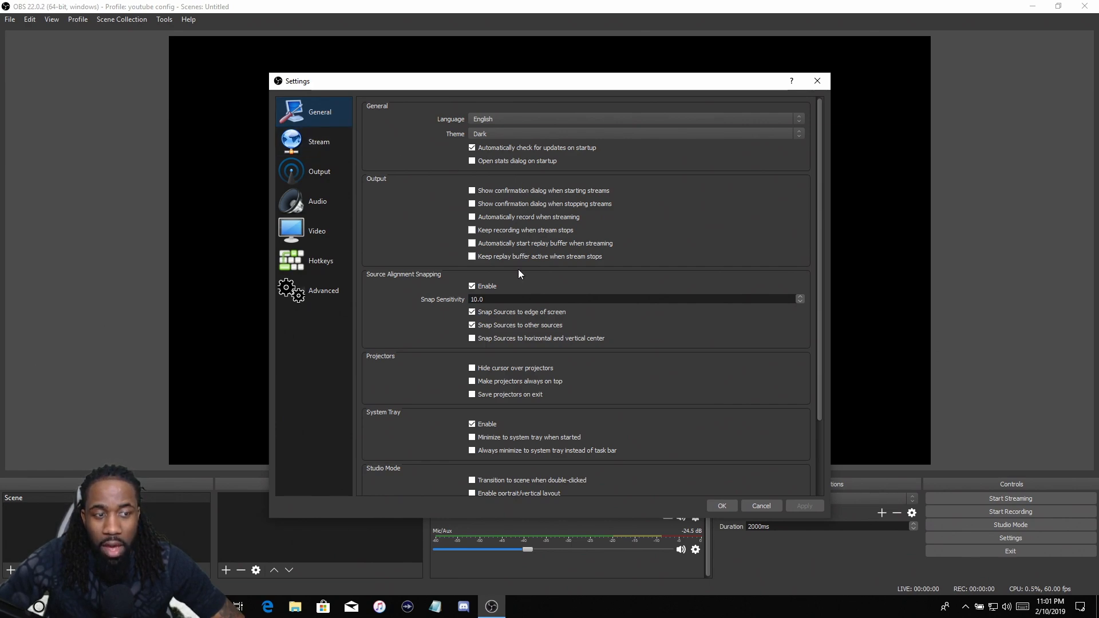
pyautogui.moveTo(529, 233)
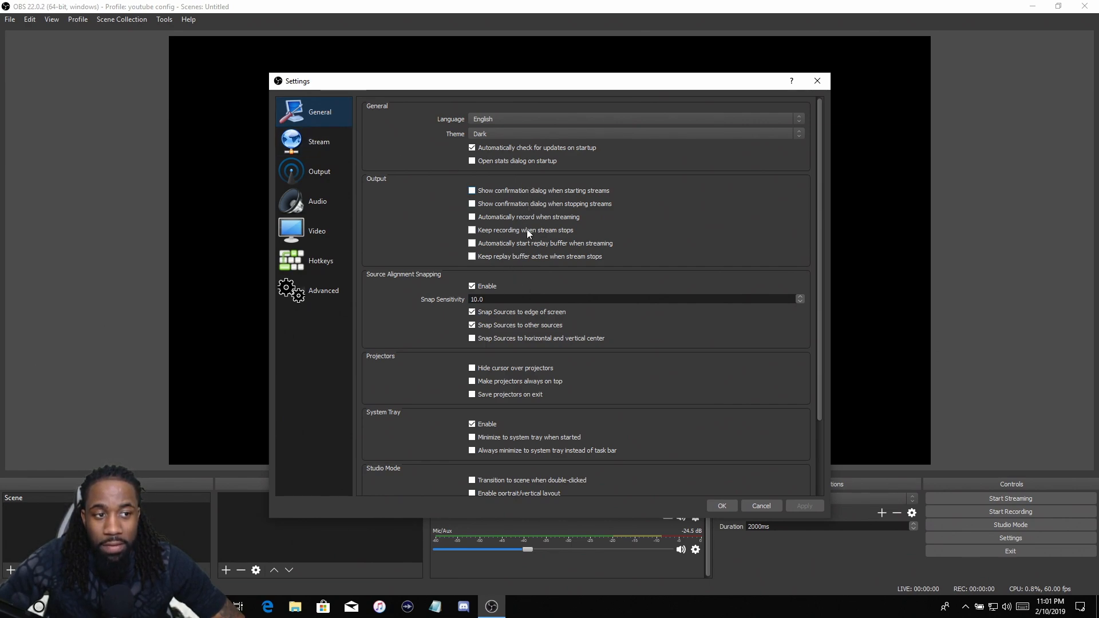
pyautogui.moveTo(532, 247)
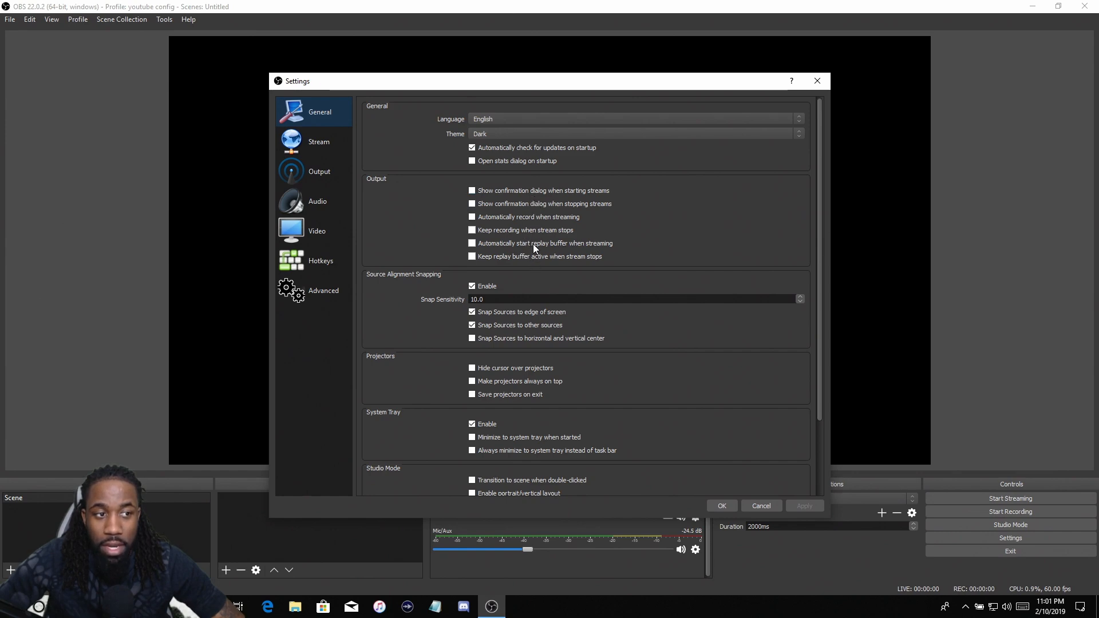
pyautogui.moveTo(542, 260)
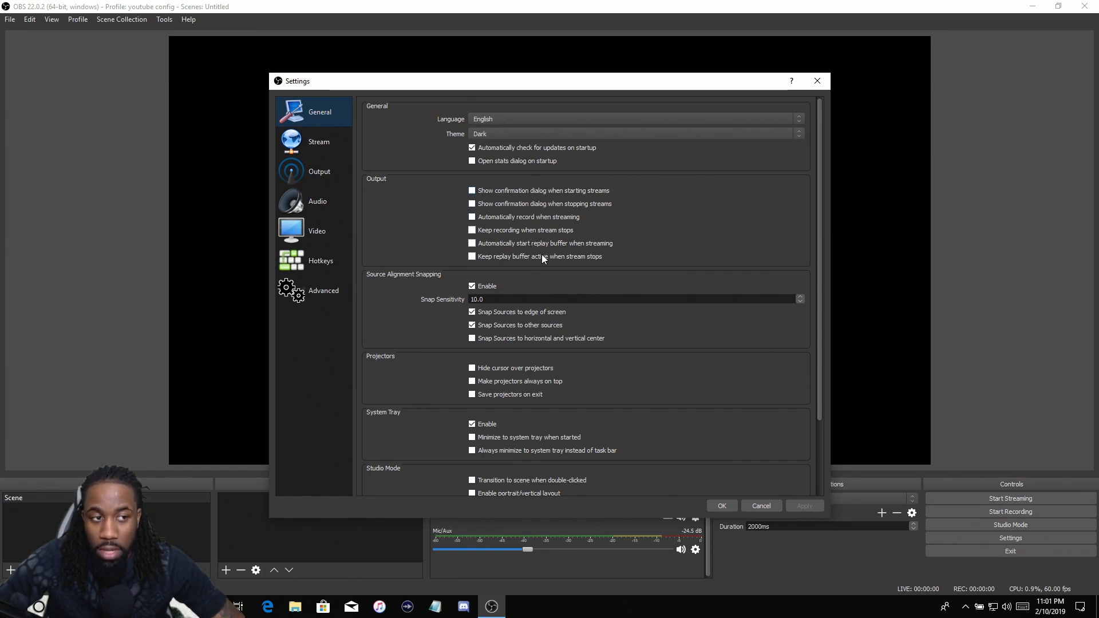
pyautogui.moveTo(419, 282)
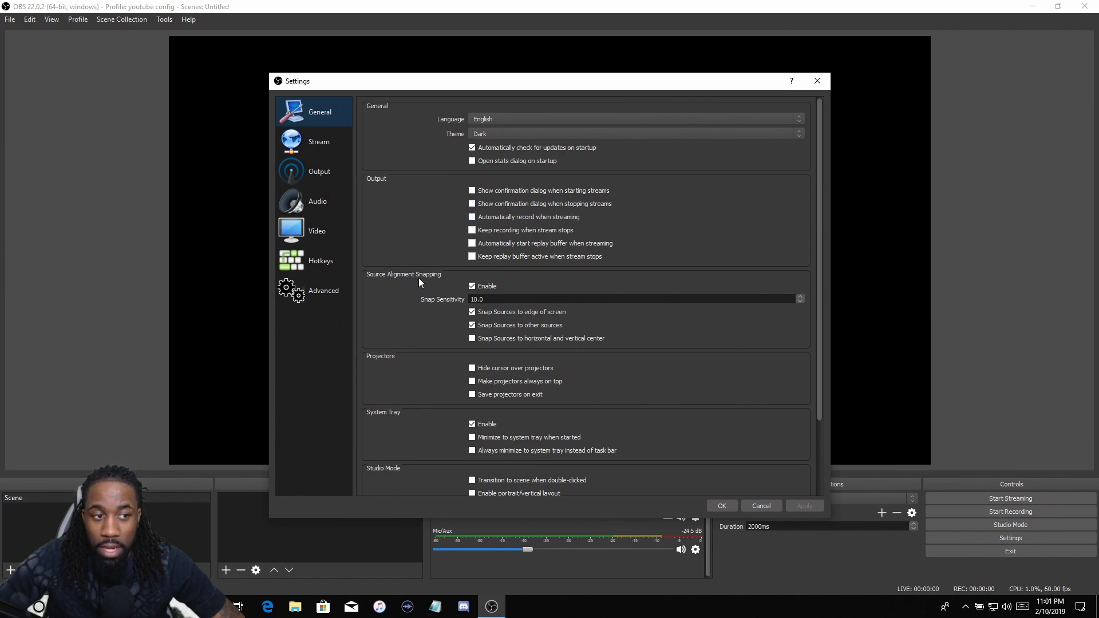
pyautogui.moveTo(319, 171)
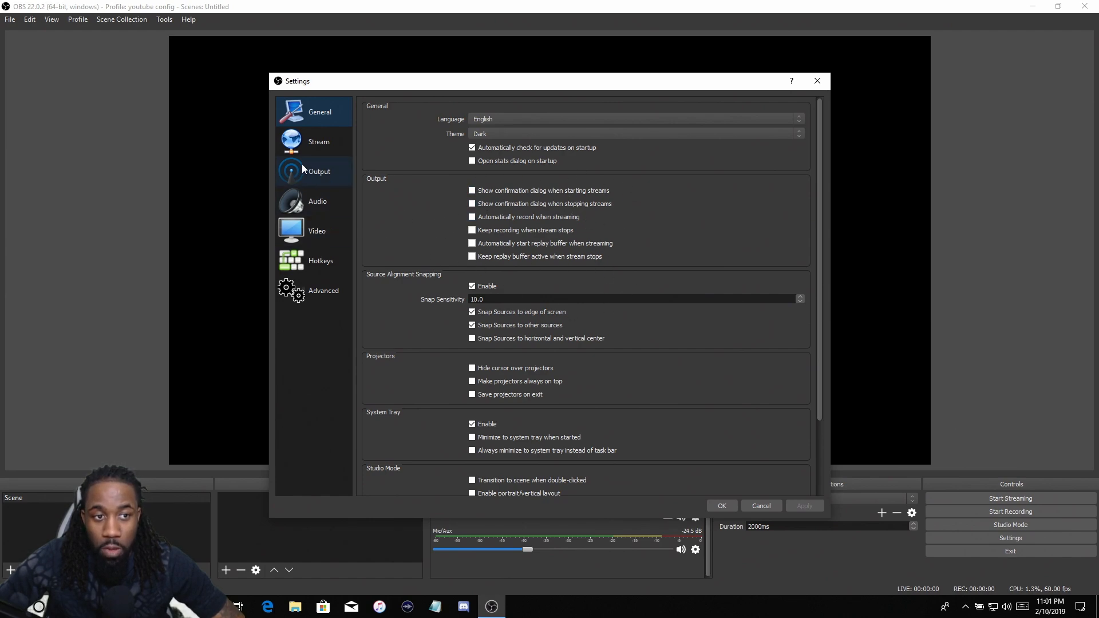
# Step: Show the Output page's Streaming tab with NVENC H.264, CBR, 6500 bitrate
pyautogui.click(319, 171)
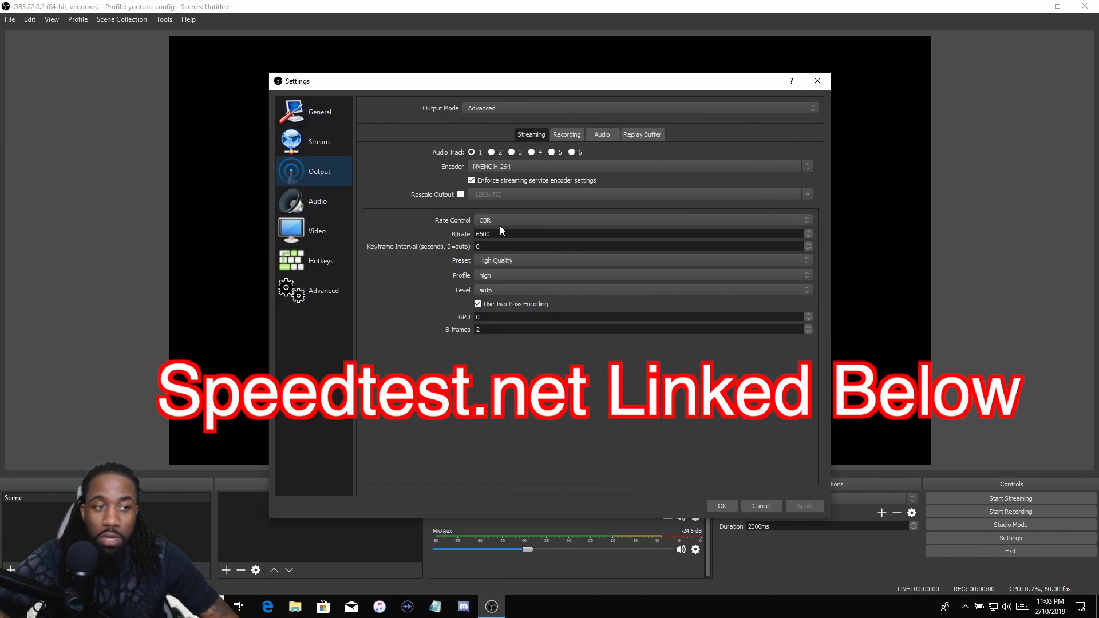
pyautogui.moveTo(452, 272)
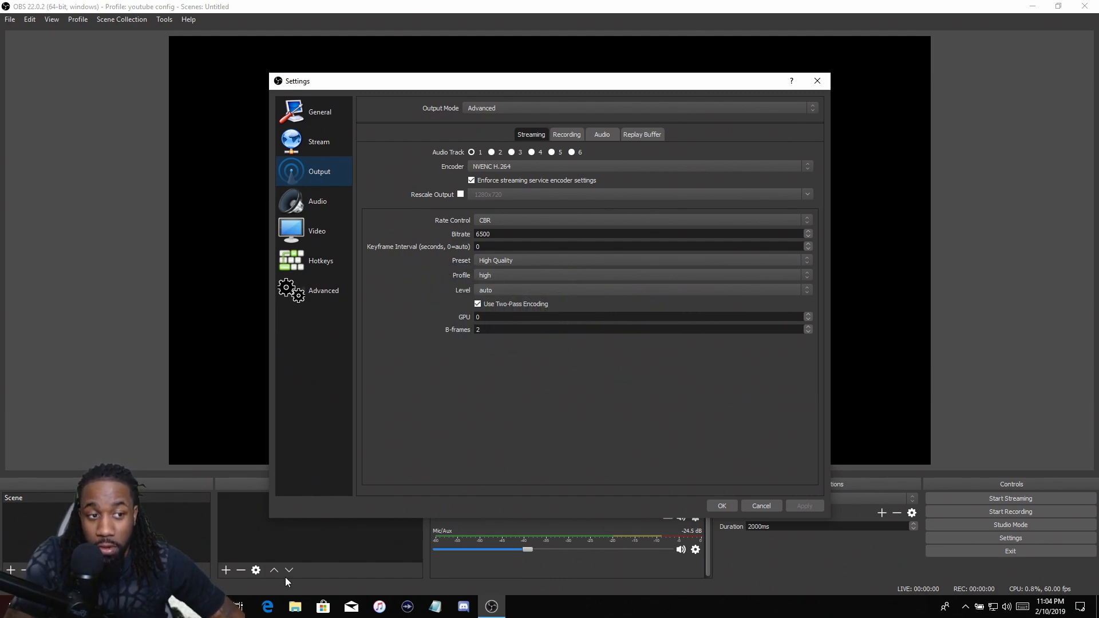
# Step: Change the streaming bitrate value from 6500 to 5000
pyautogui.tripleClick(501, 234)
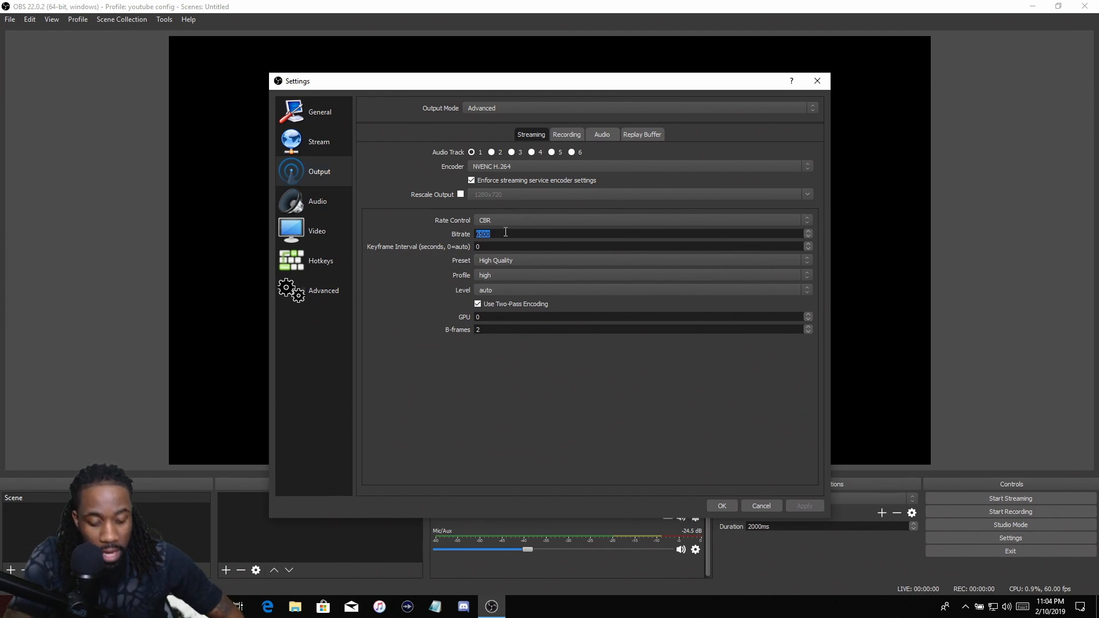
pyautogui.write('5')
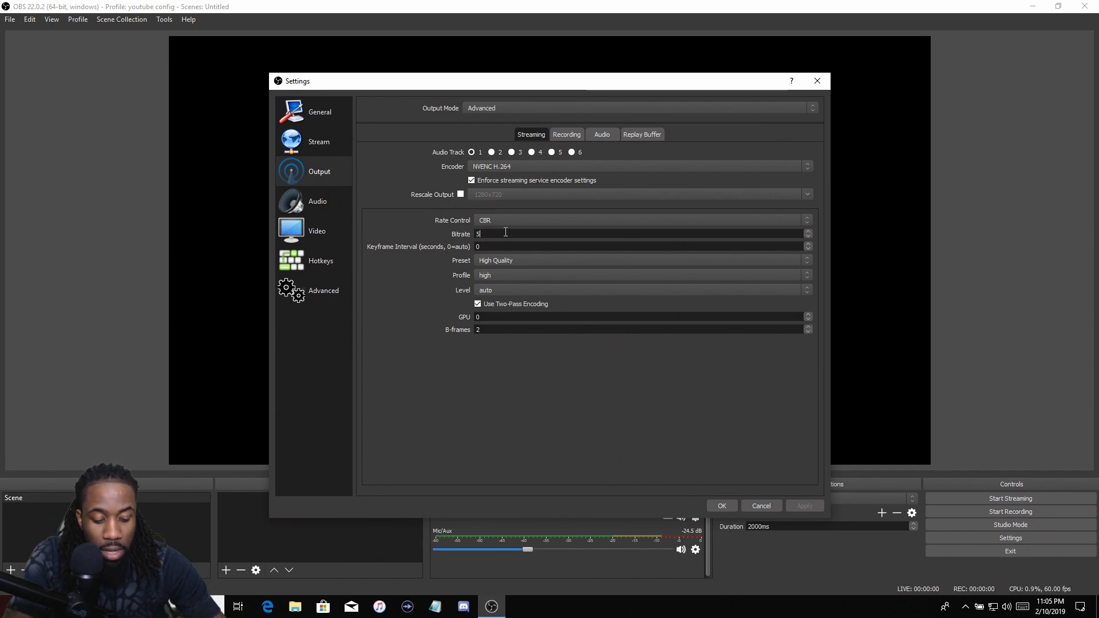
pyautogui.write('000')
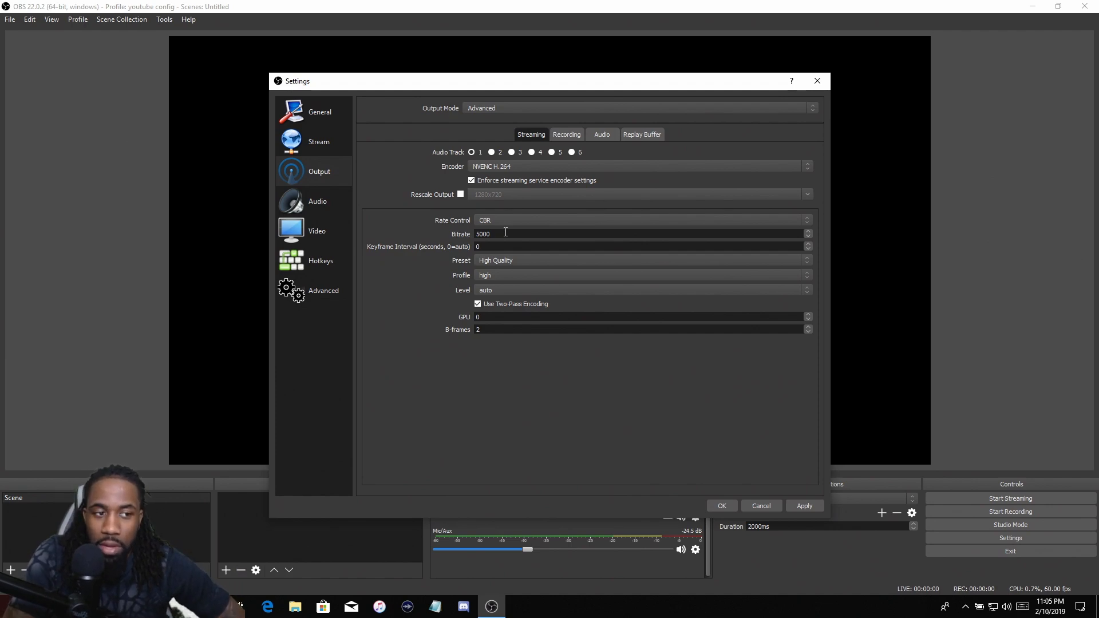
pyautogui.click(505, 234)
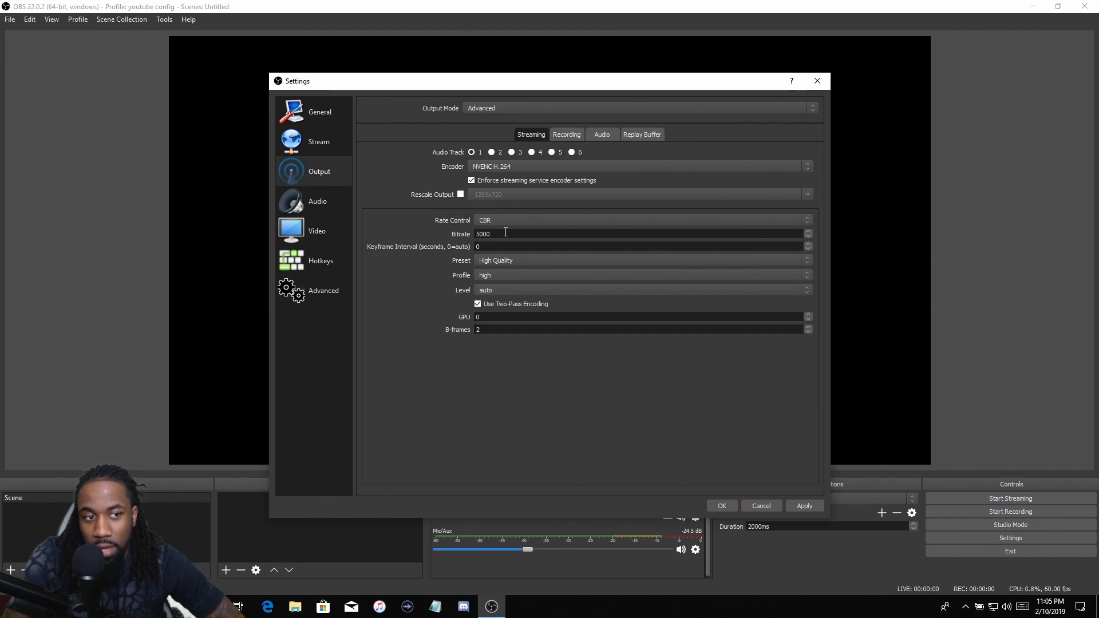
# Step: Re-focus the streaming bitrate field, leaving it at 5000
pyautogui.click(498, 234)
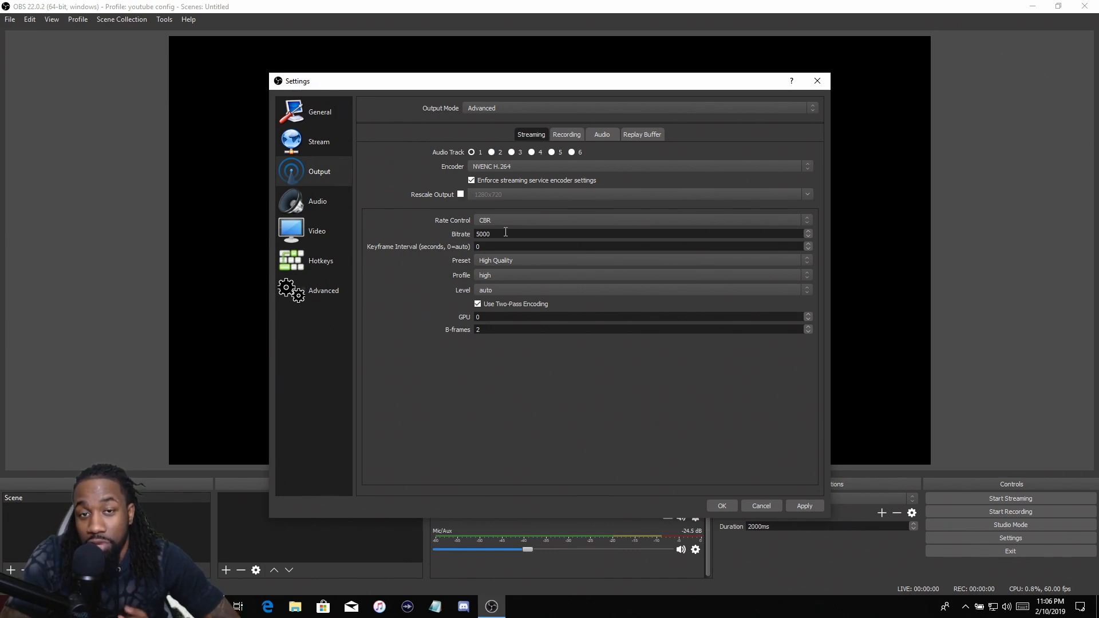
pyautogui.click(505, 234)
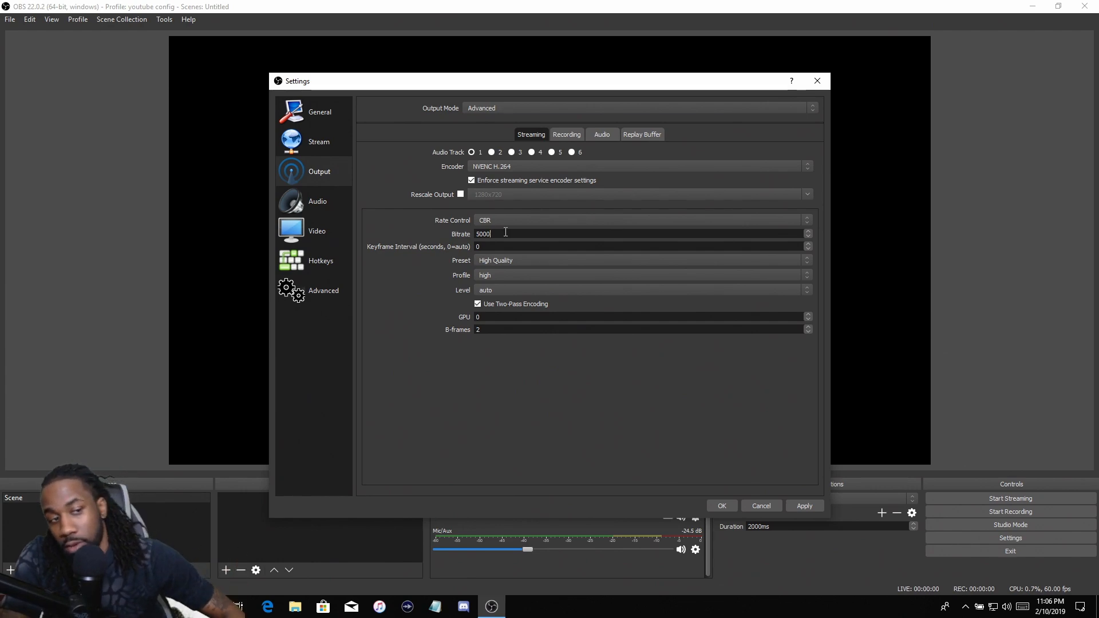
pyautogui.moveTo(504, 167)
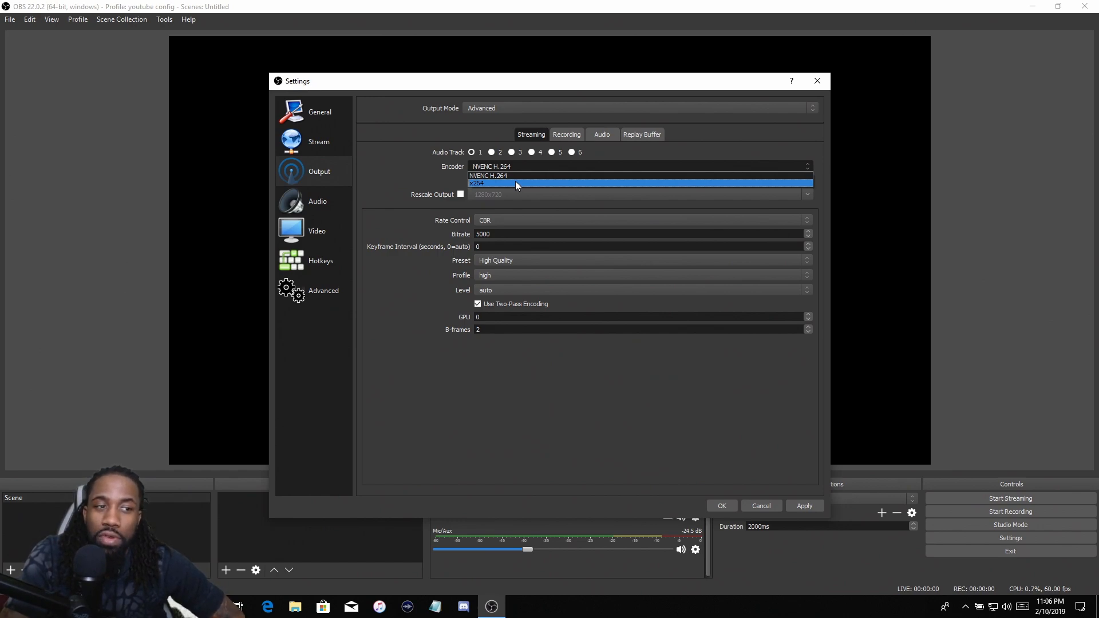
# Step: Switch the streaming encoder to x264 and back to NVENC H.264, bitrate reverting to 6500
pyautogui.click(476, 183)
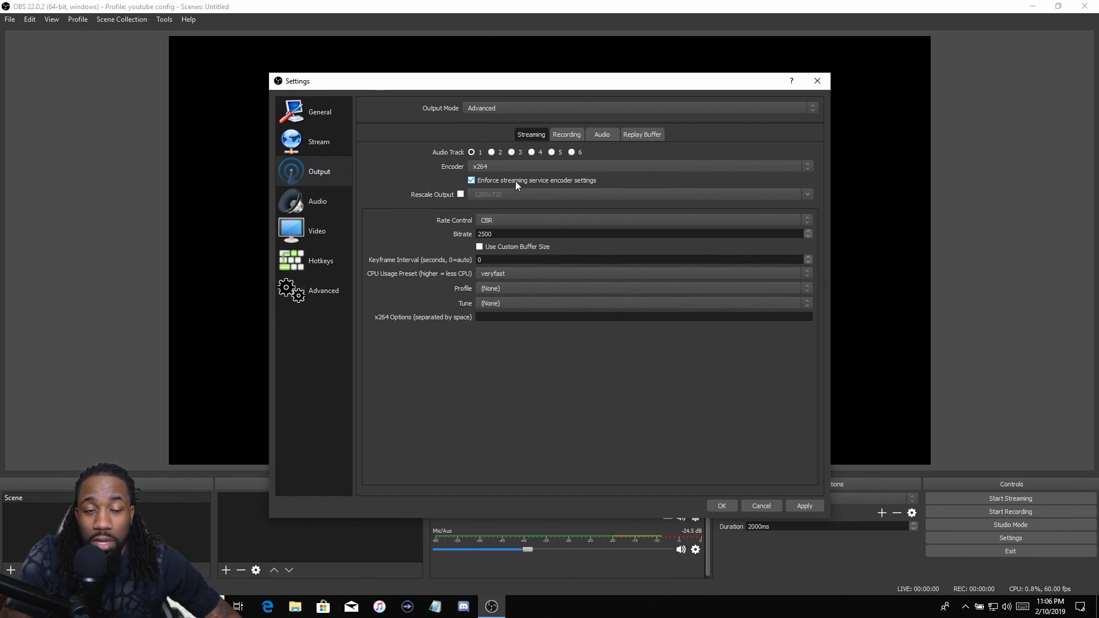
pyautogui.moveTo(523, 172)
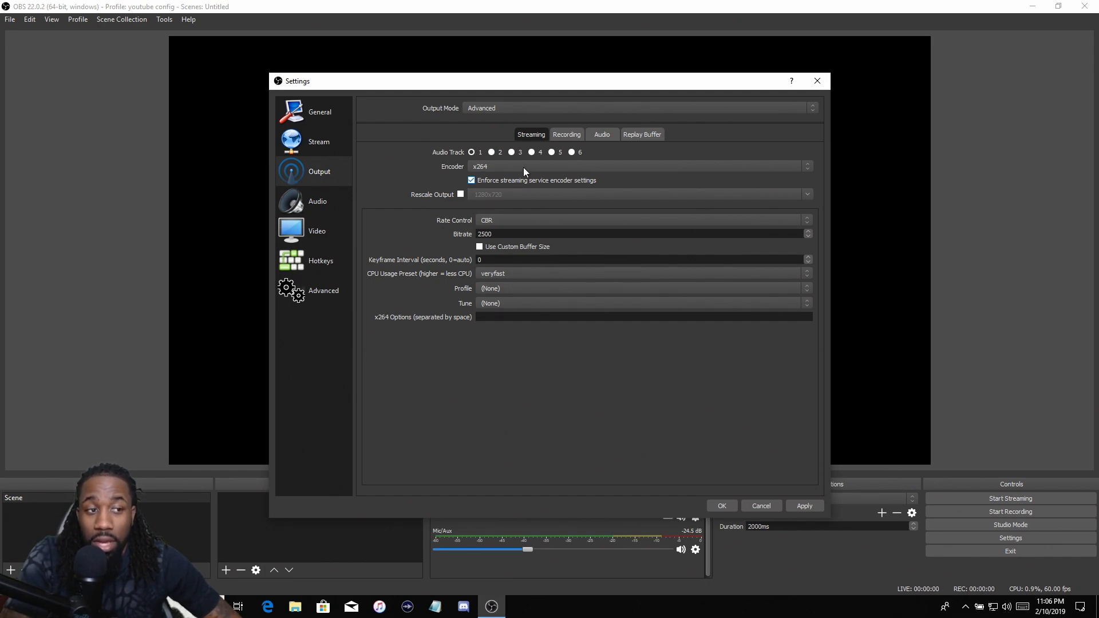
pyautogui.click(638, 166)
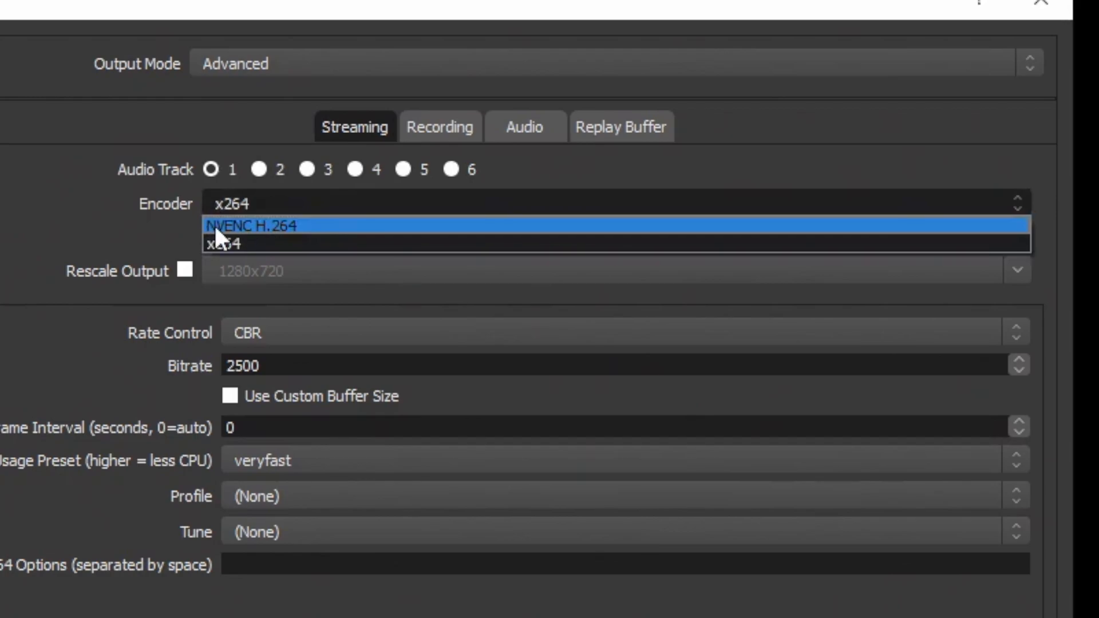
pyautogui.moveTo(302, 241)
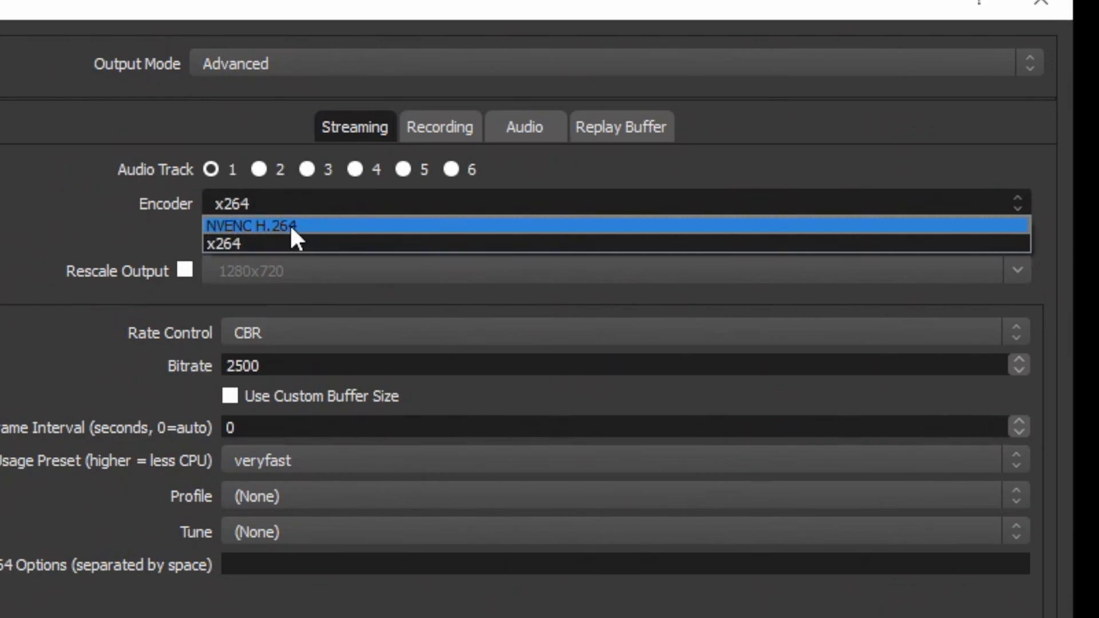
pyautogui.moveTo(242, 244)
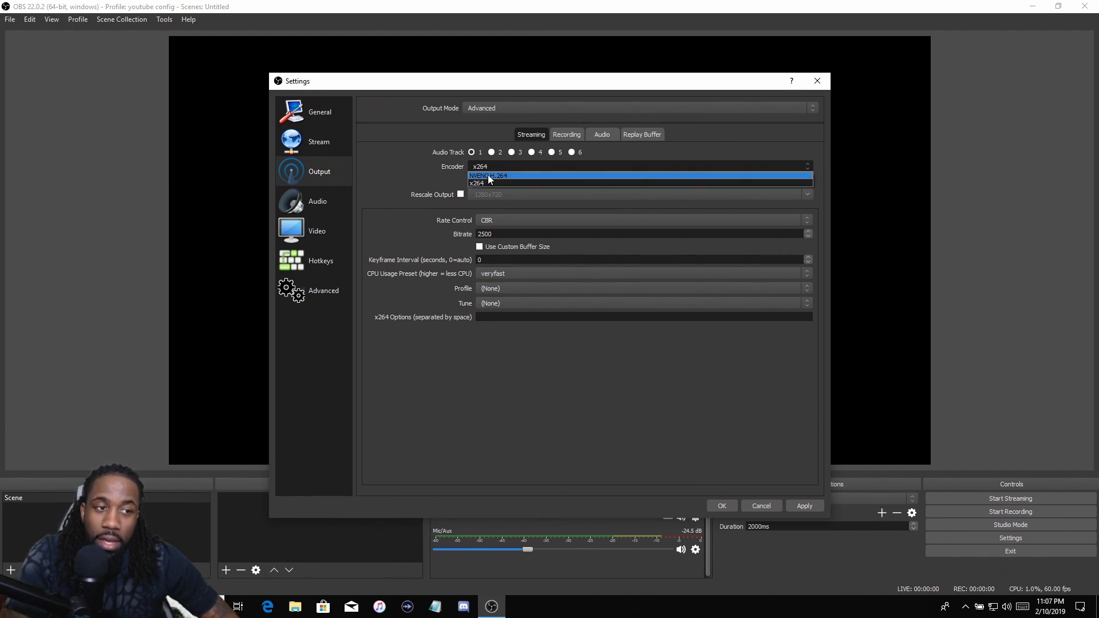
pyautogui.click(489, 175)
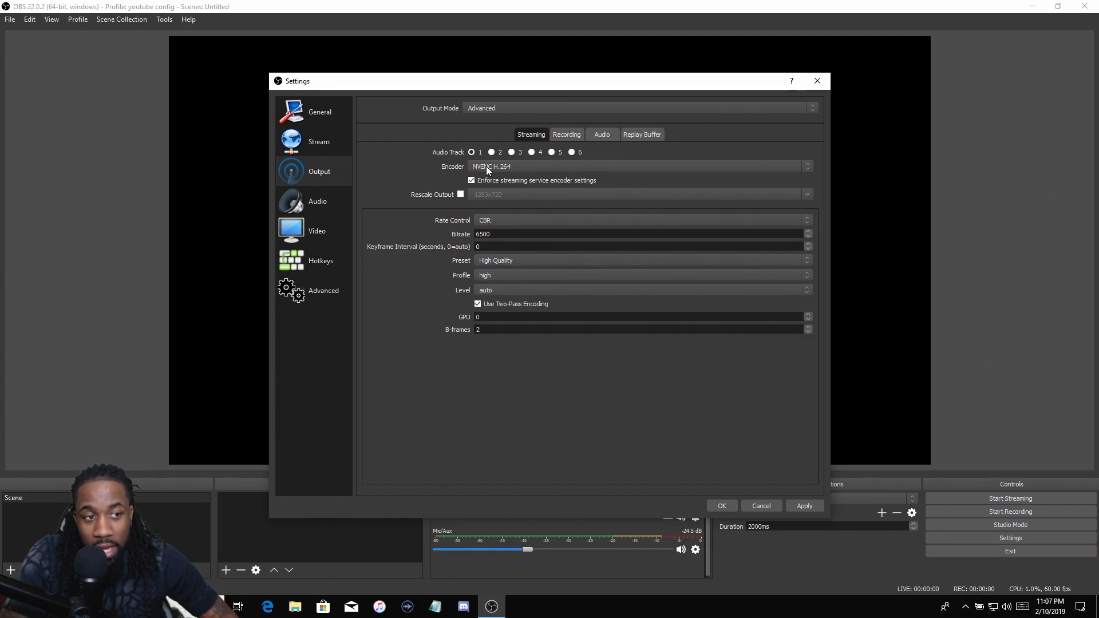
pyautogui.moveTo(525, 167)
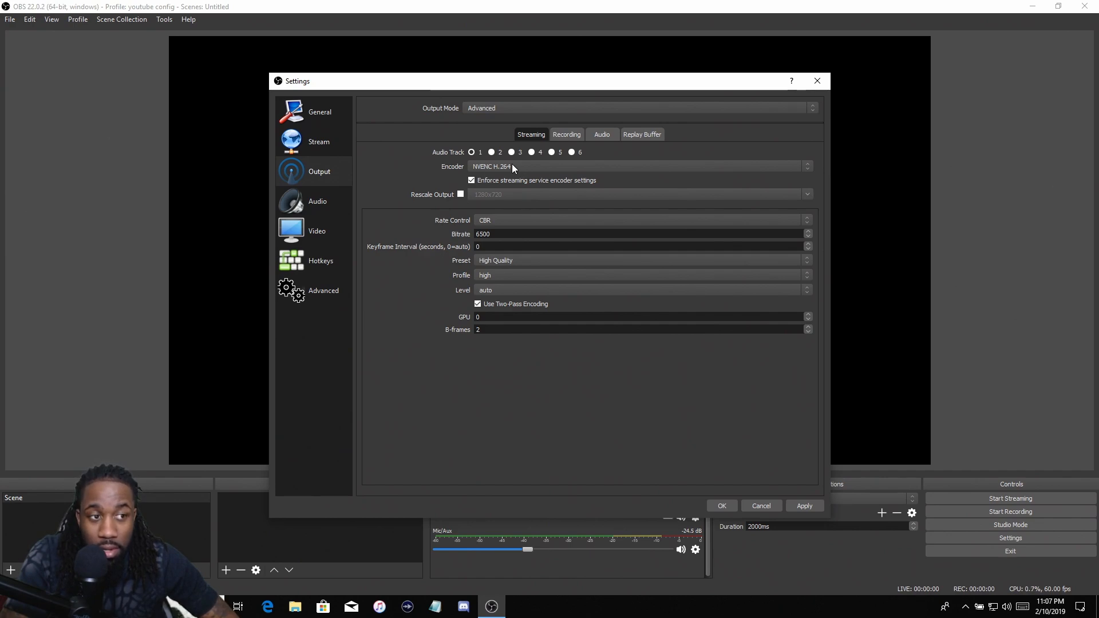
pyautogui.moveTo(535, 168)
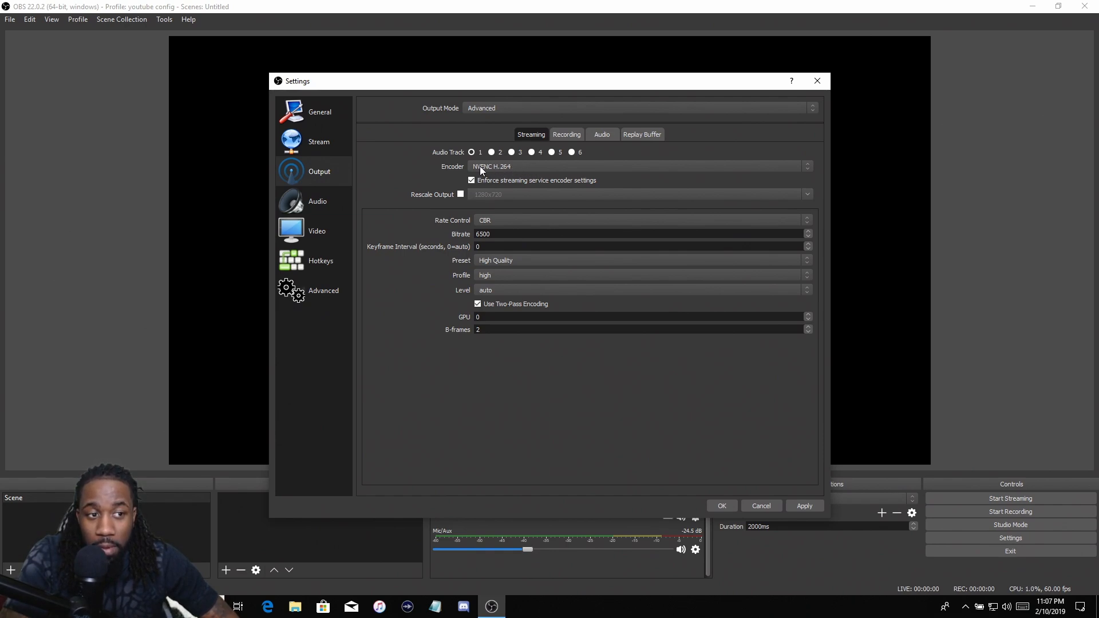
pyautogui.moveTo(470, 180)
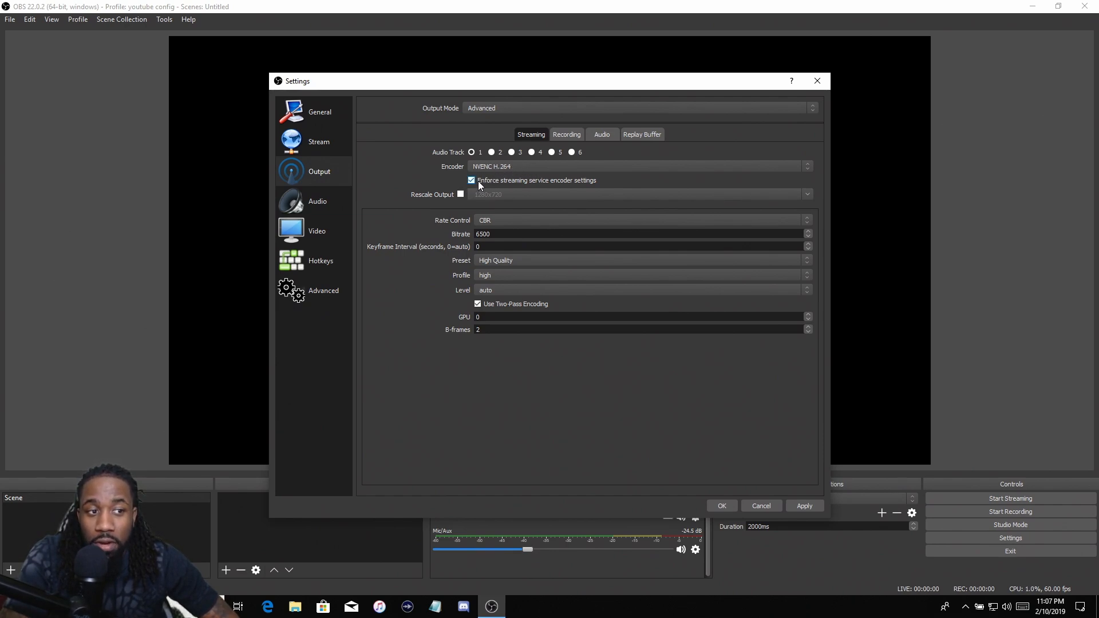
pyautogui.moveTo(585, 188)
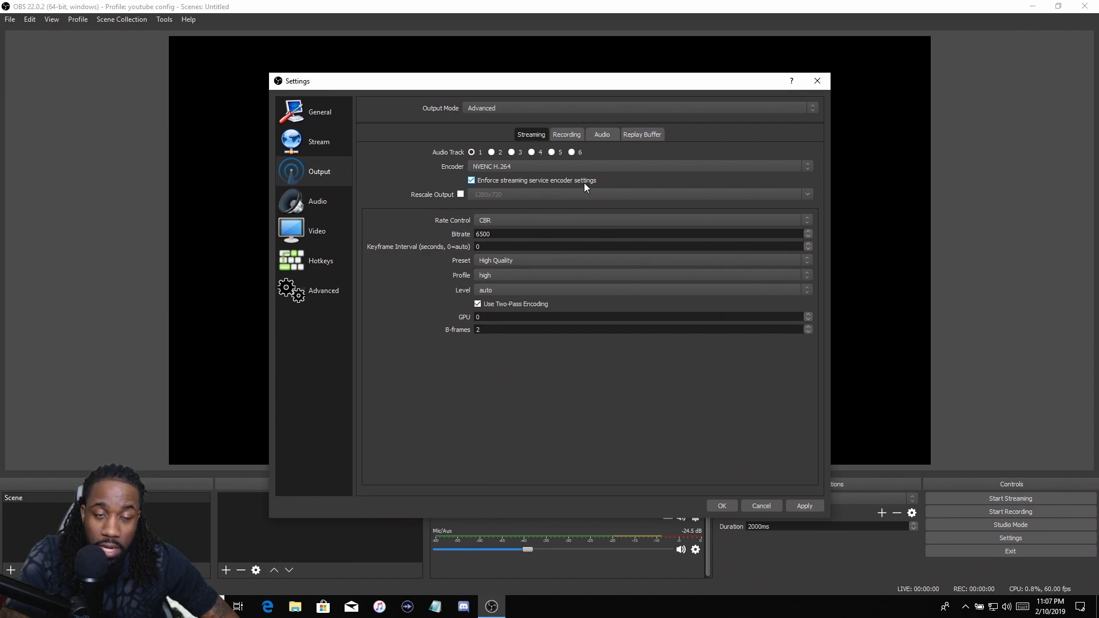
pyautogui.moveTo(330, 180)
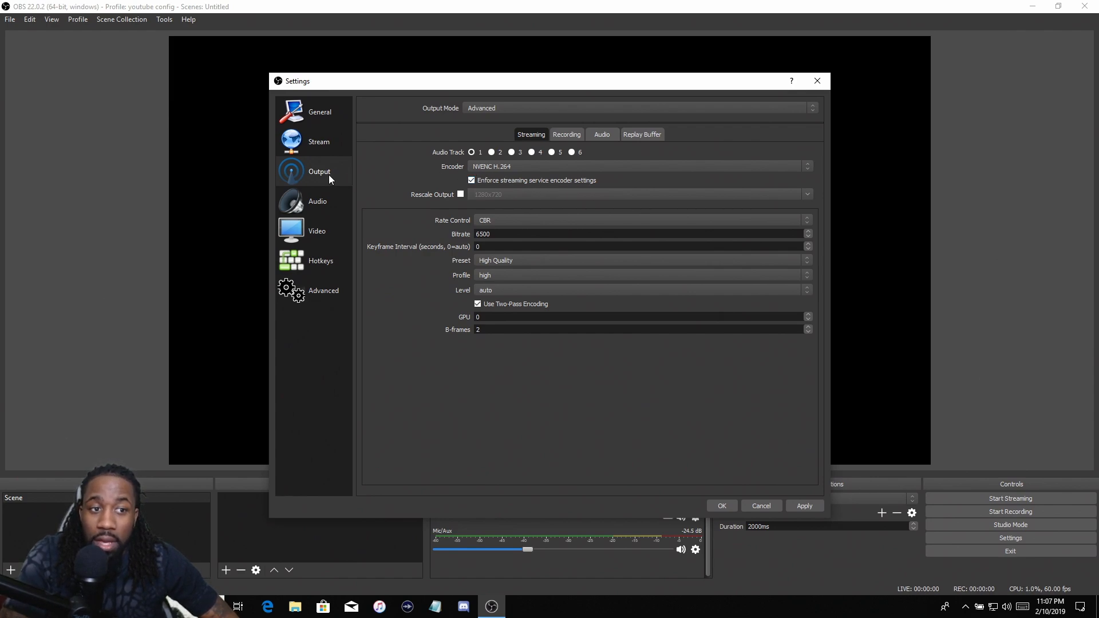
pyautogui.moveTo(442, 257)
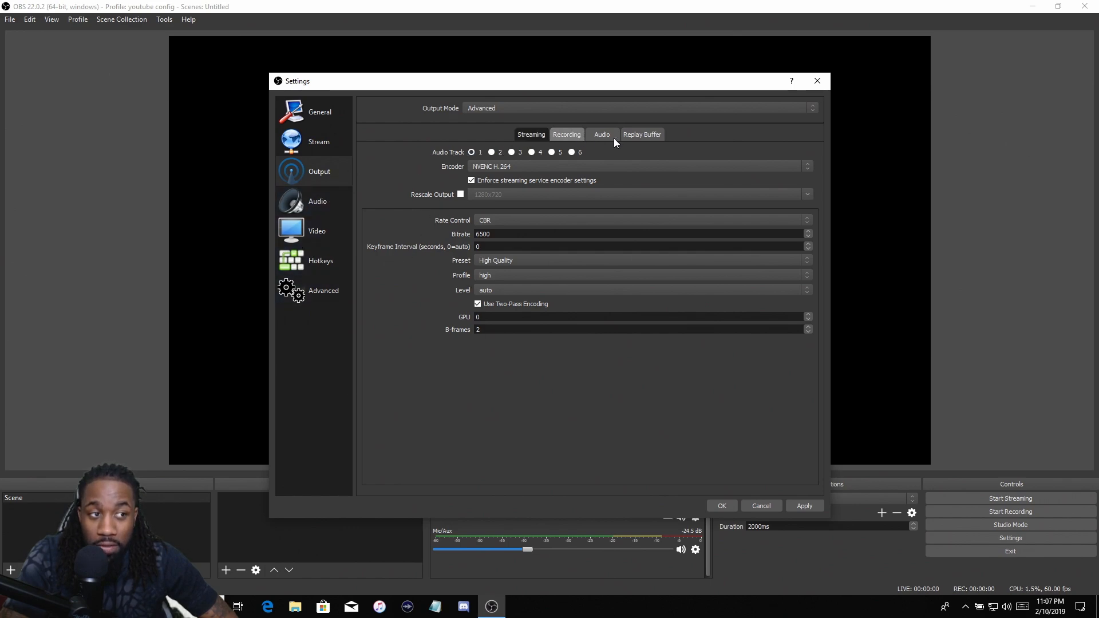
# Step: Glance at the Recording tab, then set the streaming bitrate to 5000 again
pyautogui.click(567, 134)
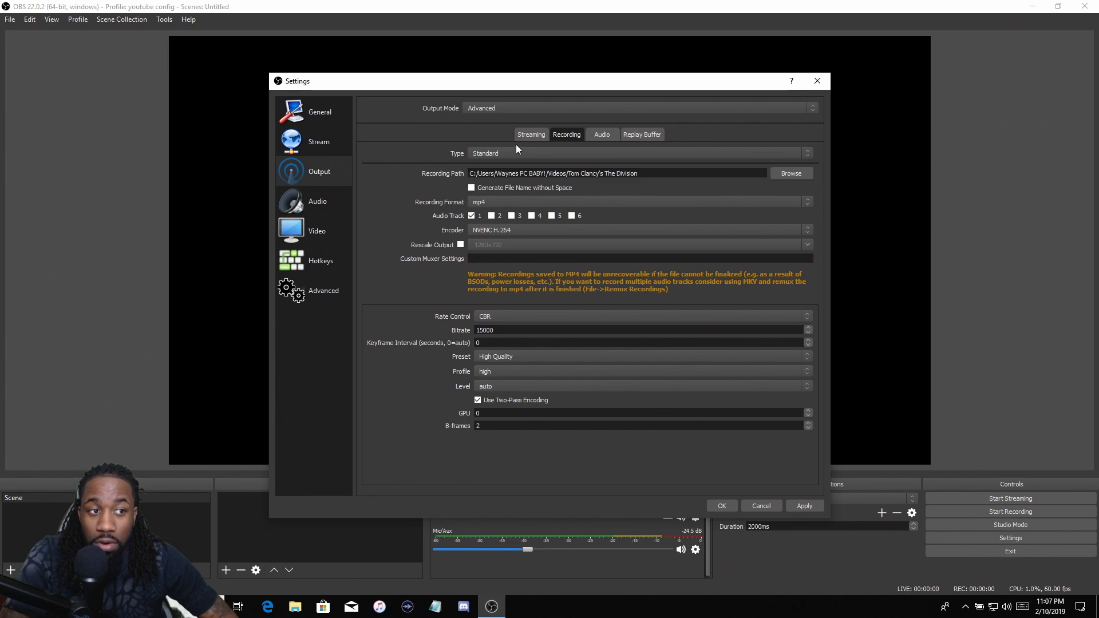
pyautogui.click(530, 134)
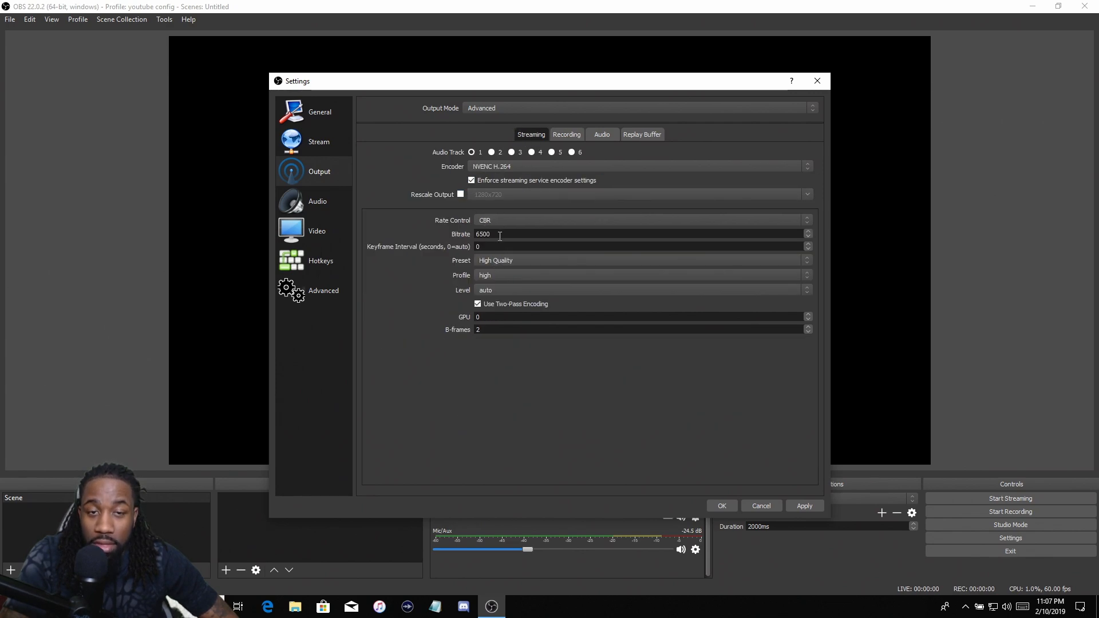
pyautogui.tripleClick(498, 233)
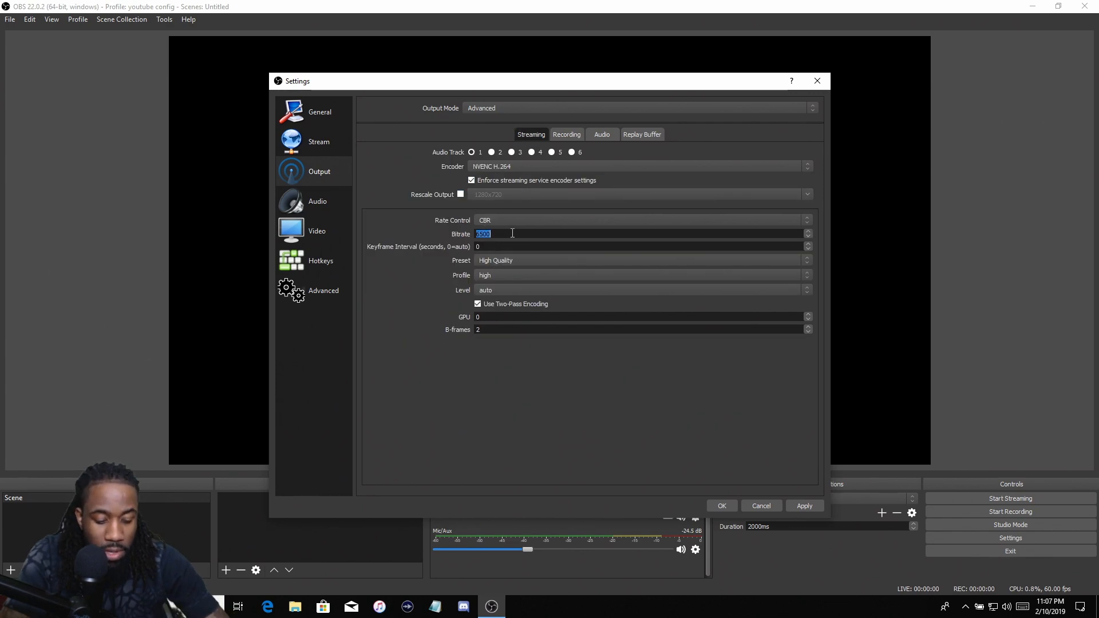
pyautogui.write('000')
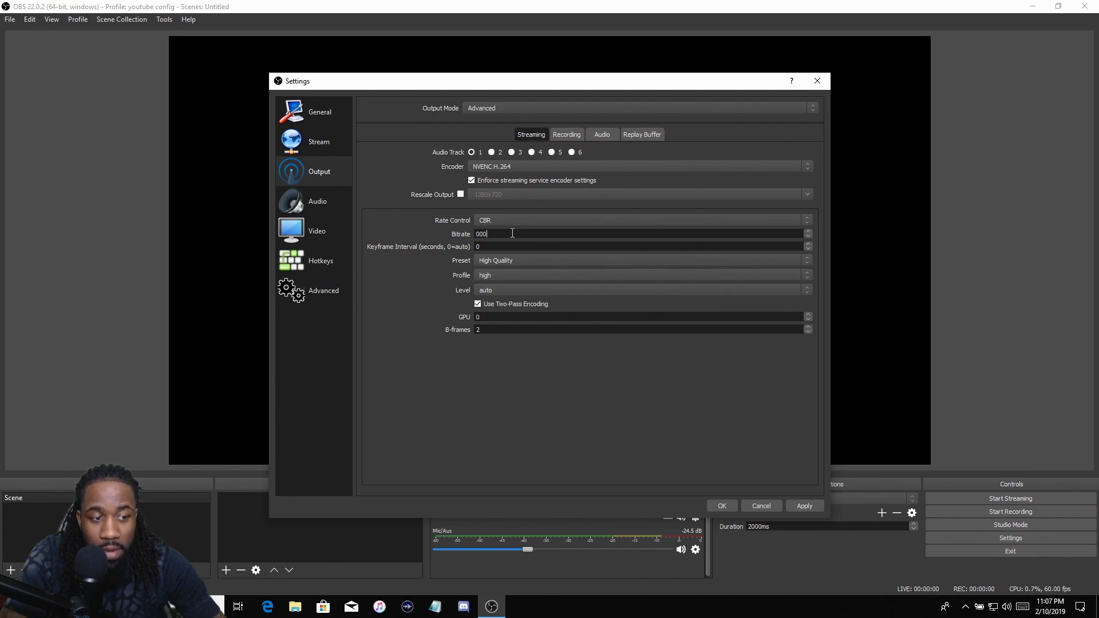
pyautogui.write('5')
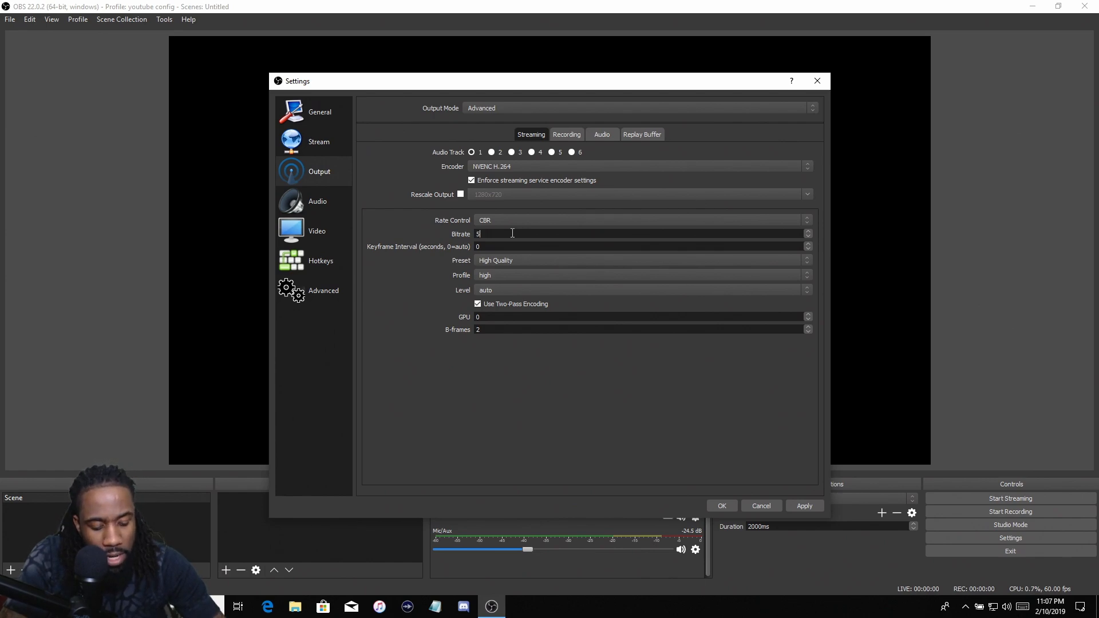
pyautogui.write('000')
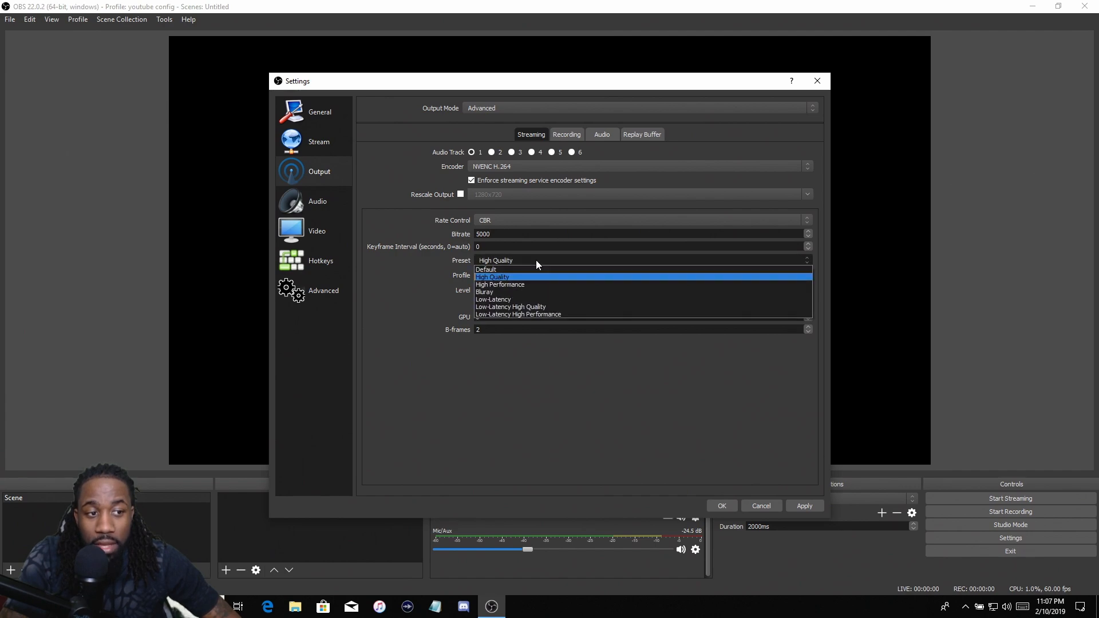
pyautogui.moveTo(546, 267)
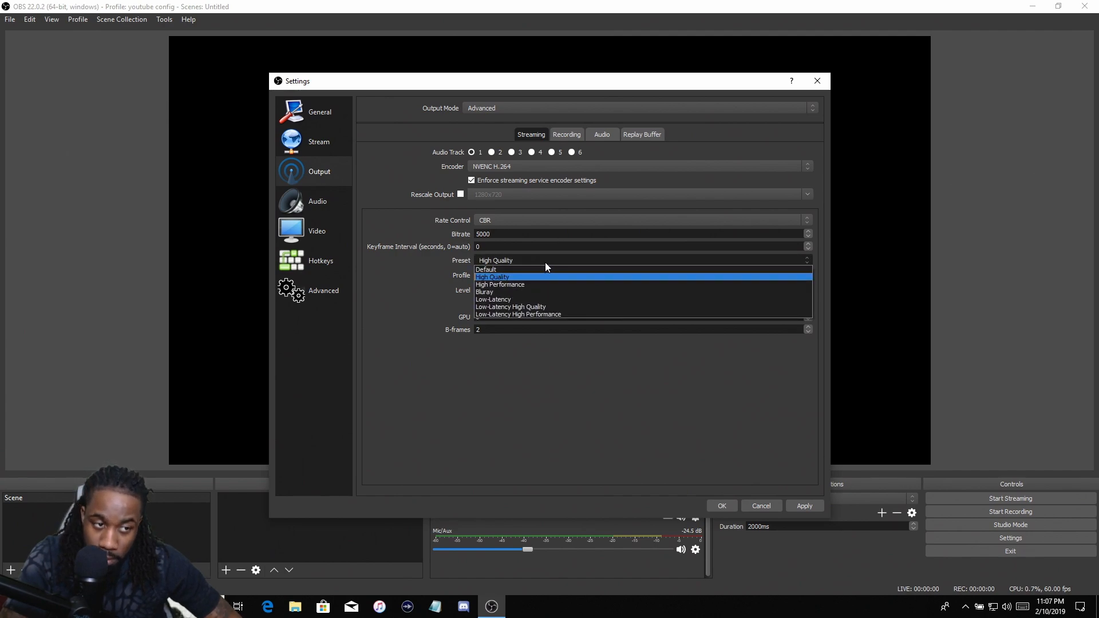
pyautogui.moveTo(542, 281)
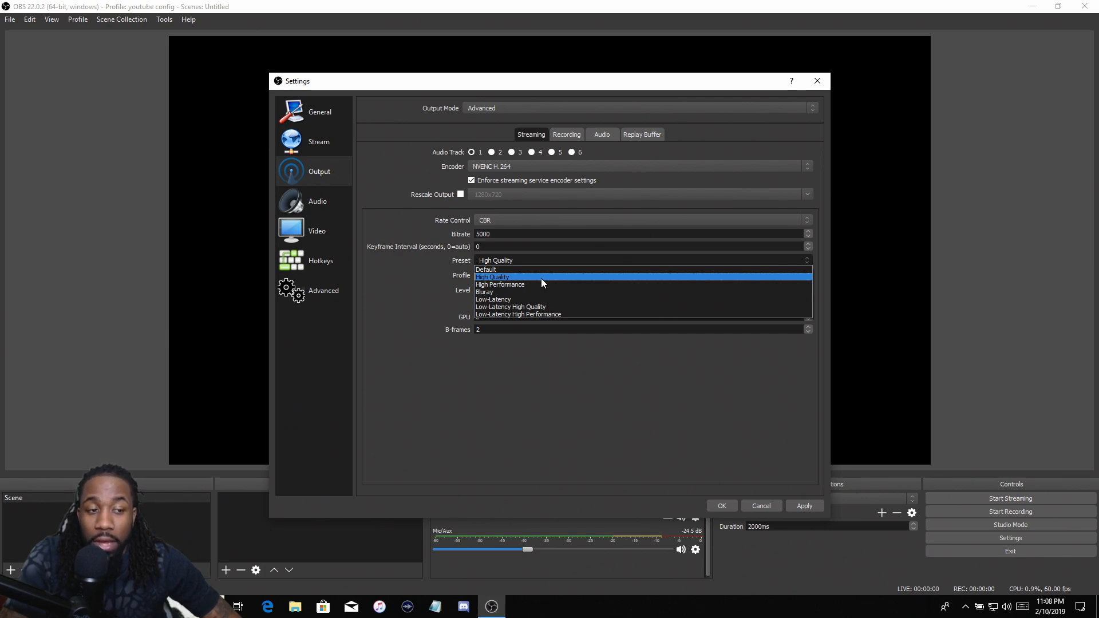
pyautogui.moveTo(546, 282)
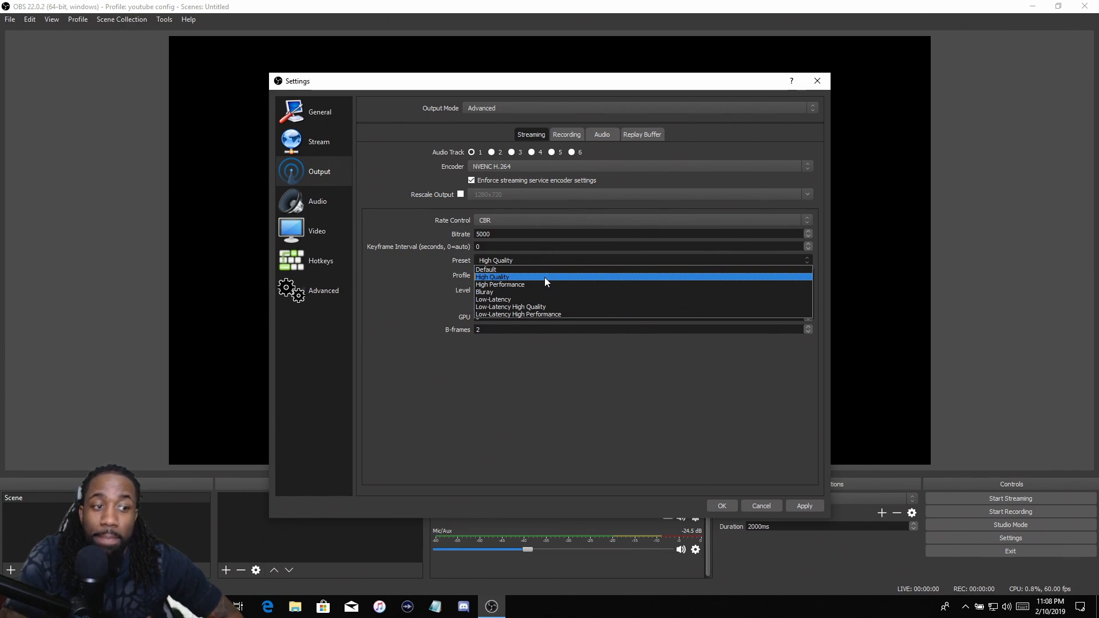
pyautogui.moveTo(512, 307)
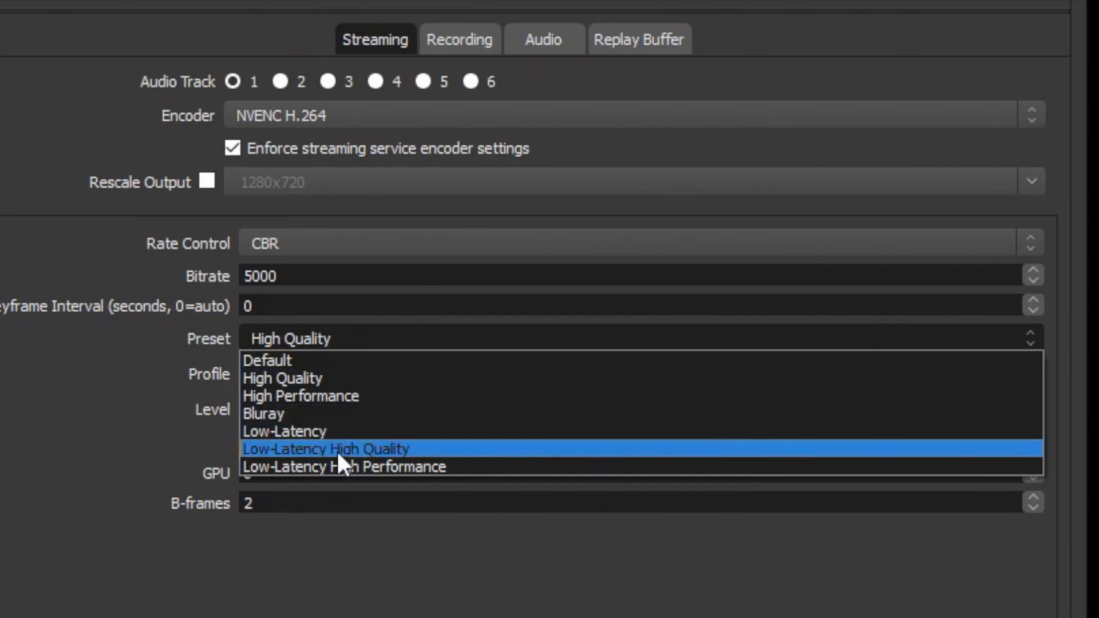
pyautogui.moveTo(328, 395)
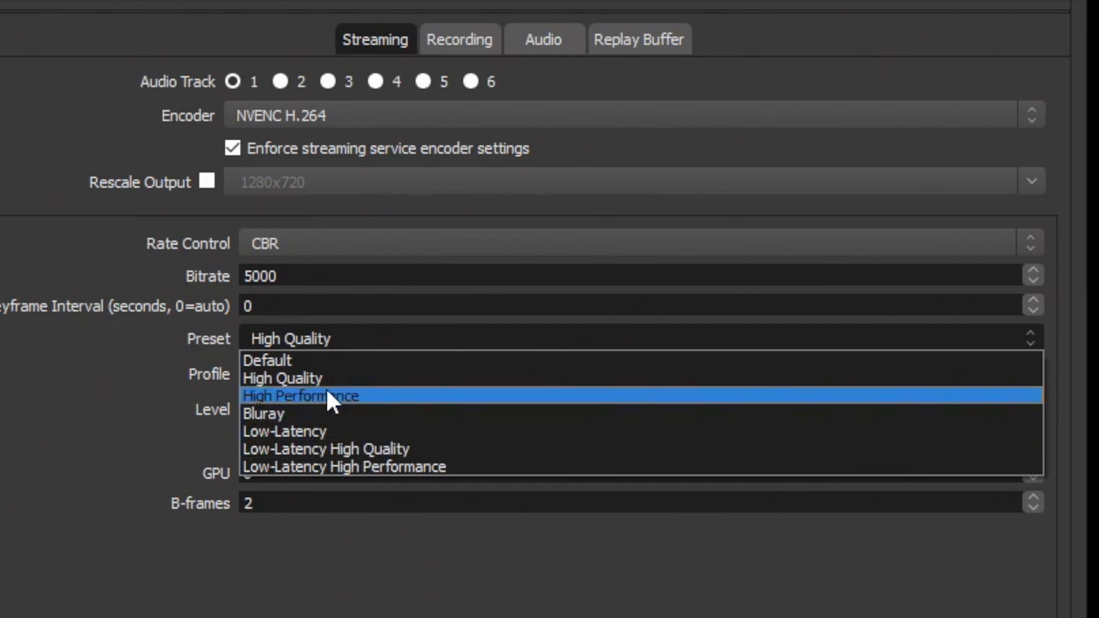
pyautogui.moveTo(330, 379)
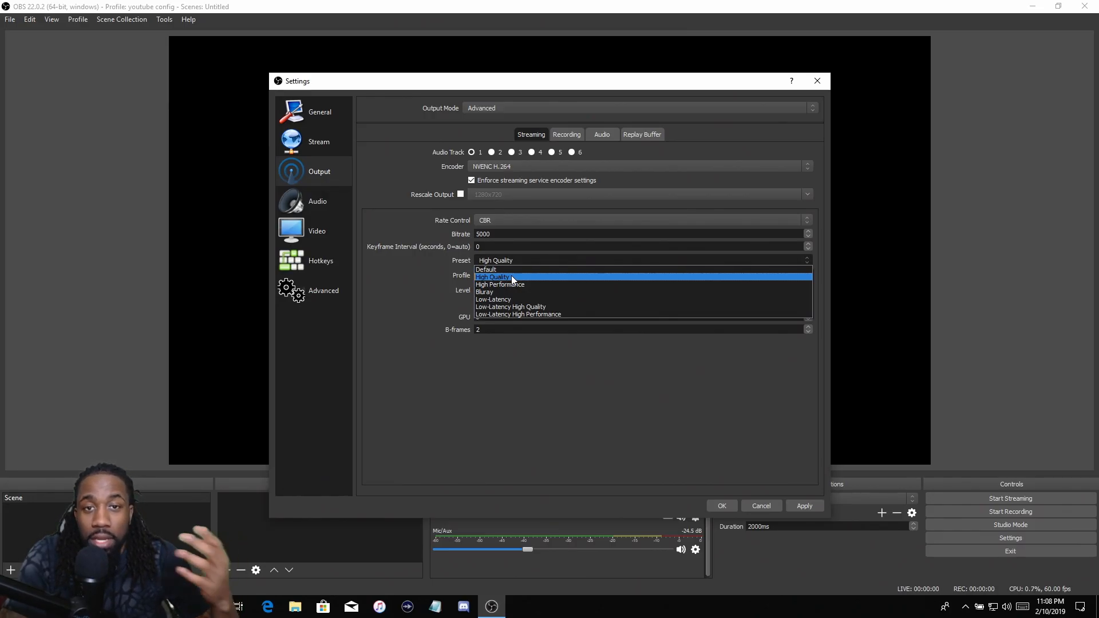
pyautogui.moveTo(512, 280)
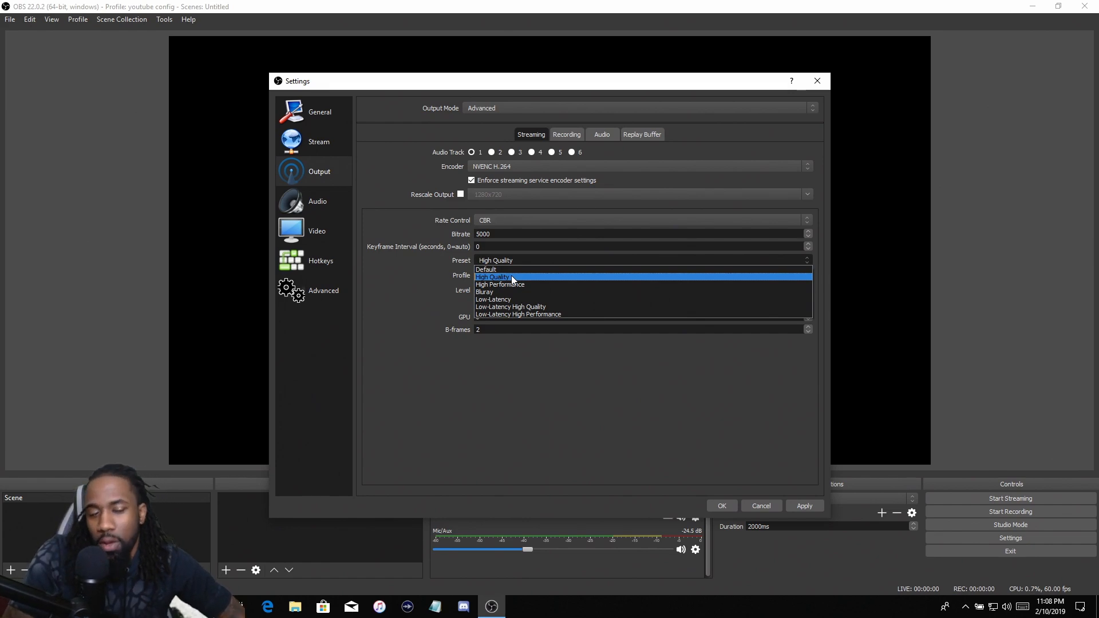
pyautogui.moveTo(502, 314)
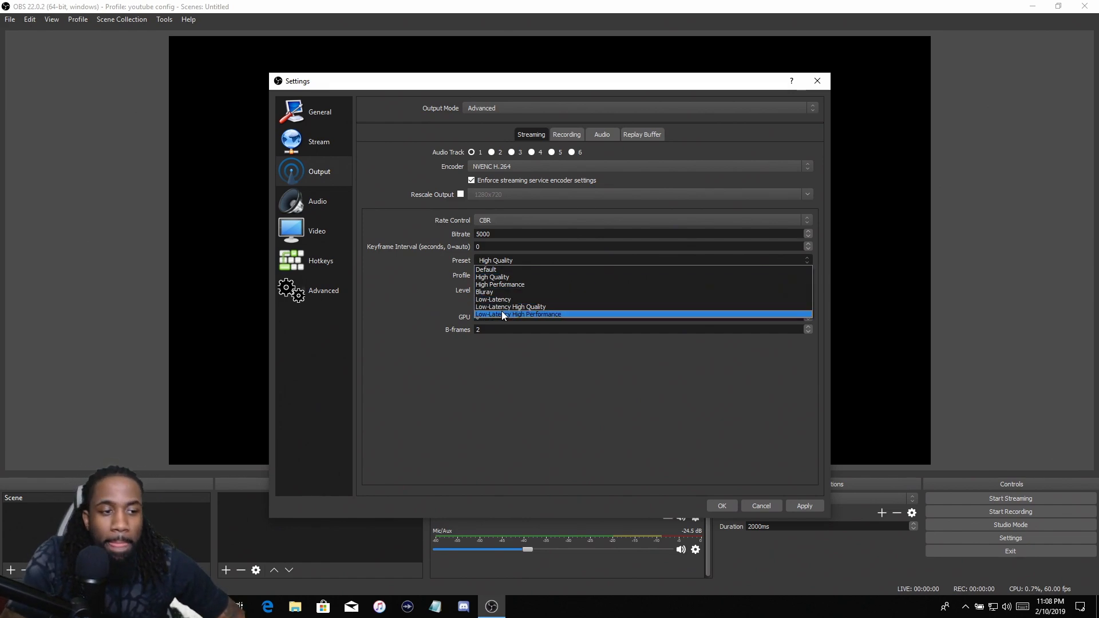
pyautogui.click(495, 260)
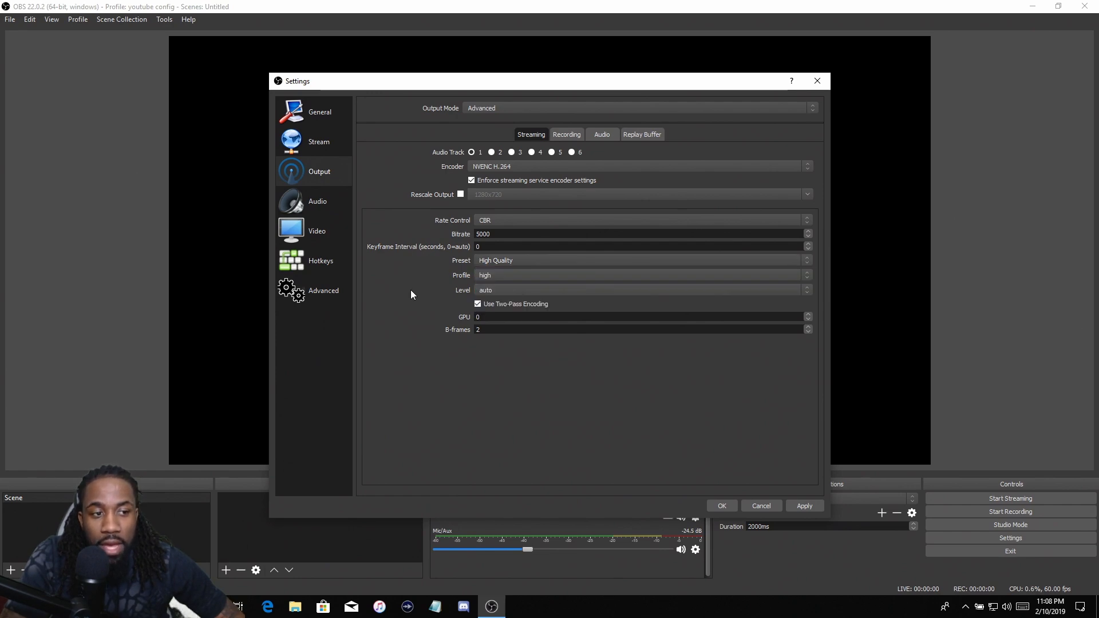
pyautogui.moveTo(502, 279)
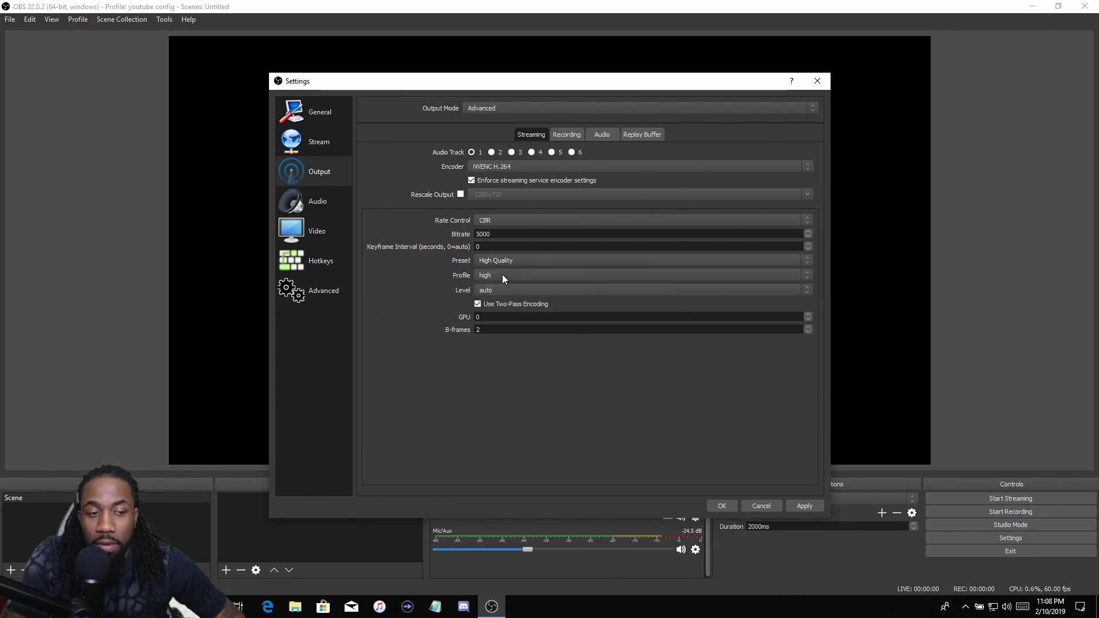
pyautogui.click(639, 274)
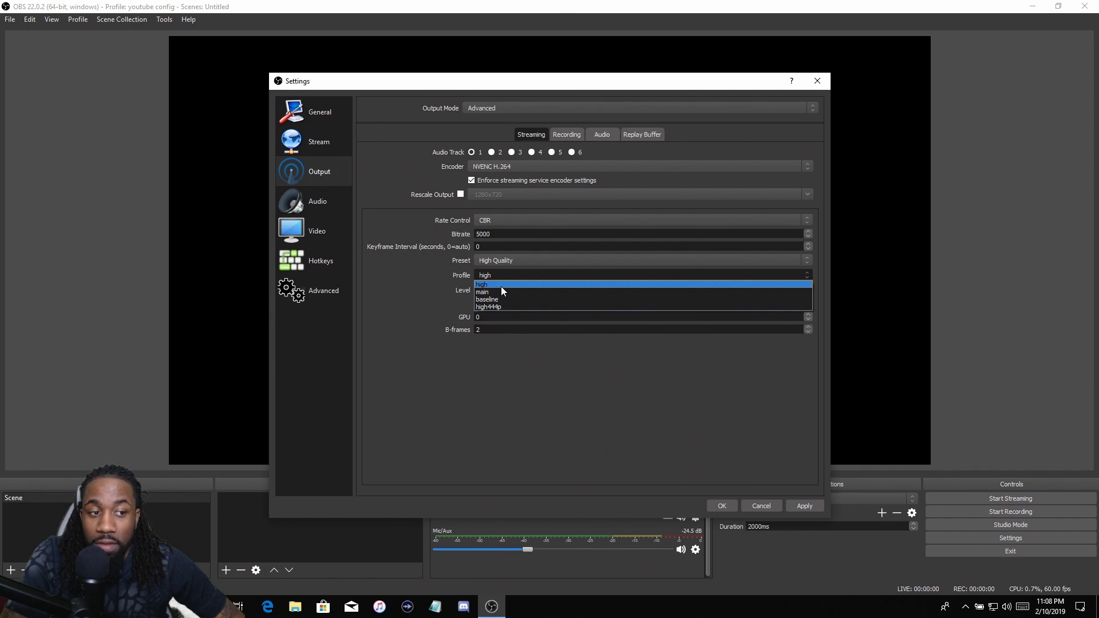
pyautogui.click(482, 284)
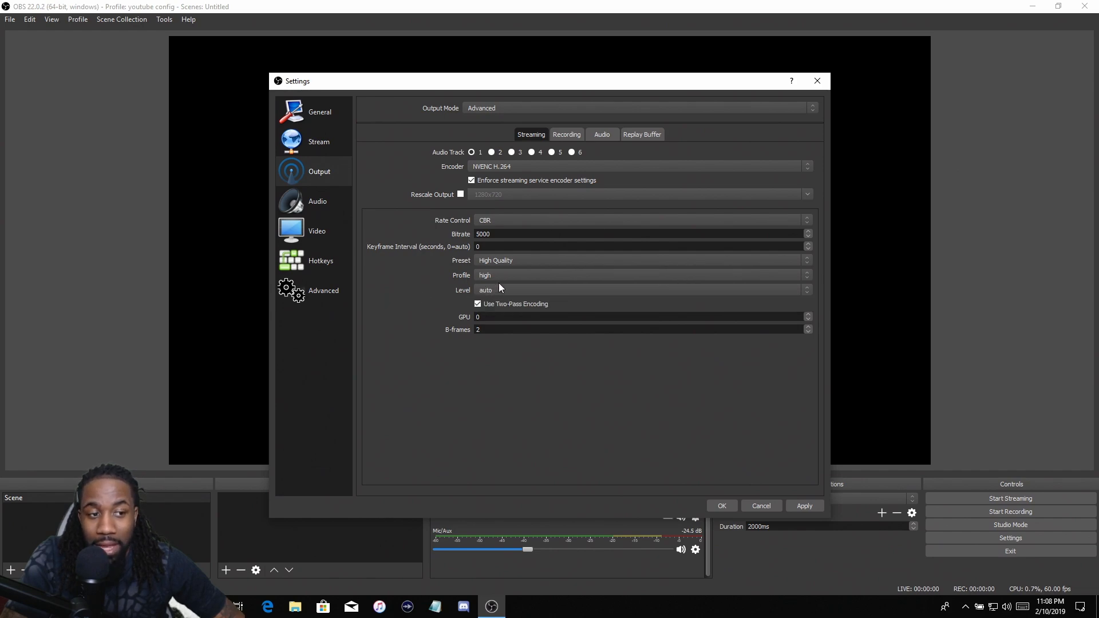
pyautogui.moveTo(503, 294)
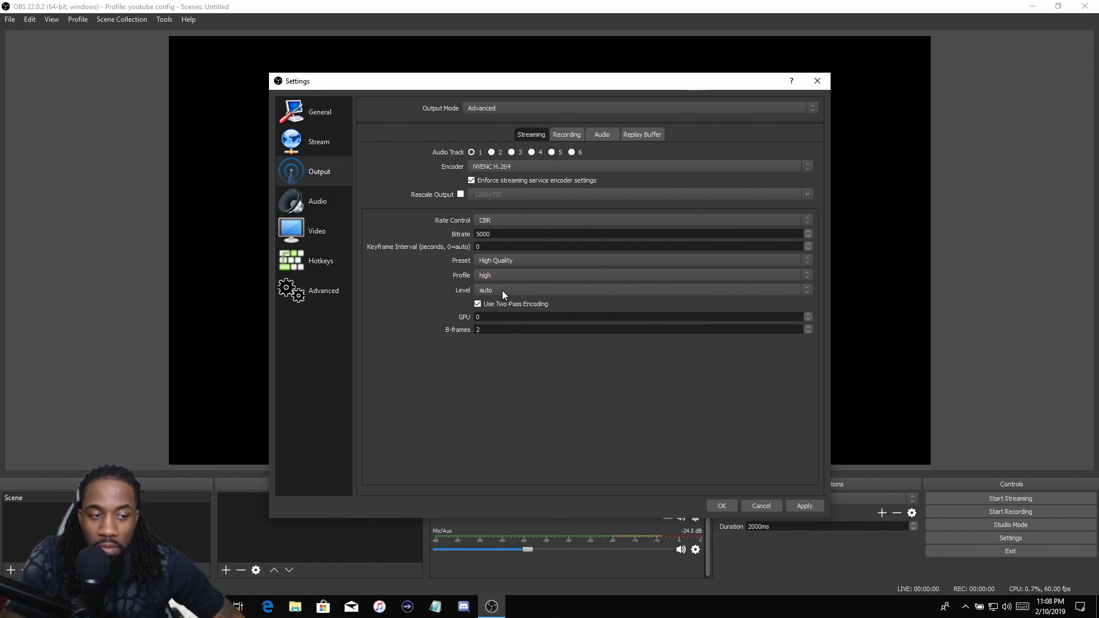
pyautogui.moveTo(510, 293)
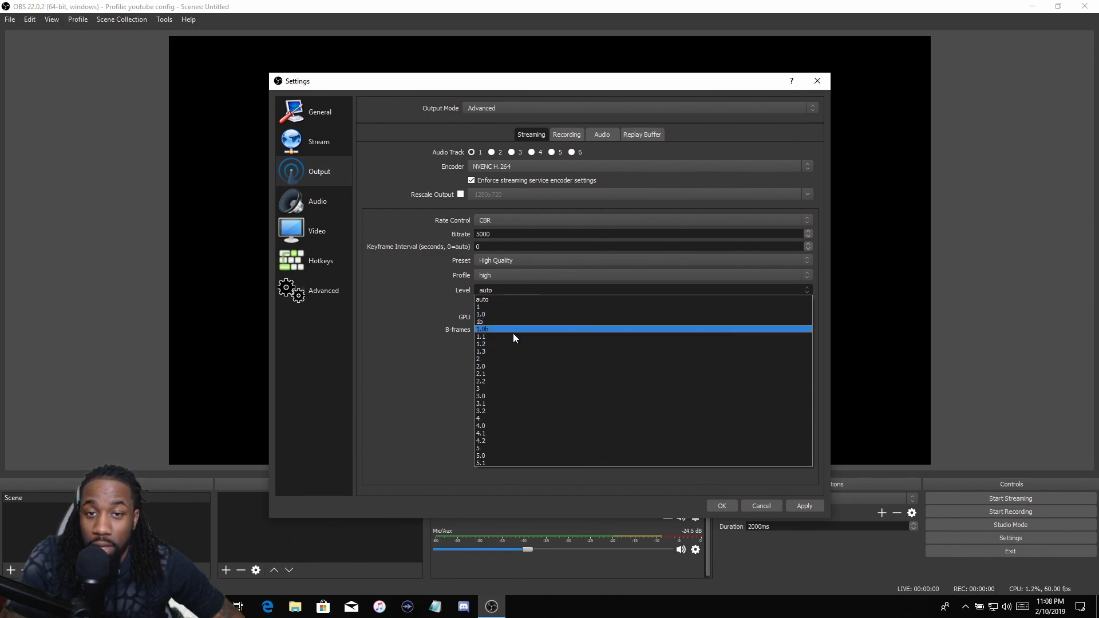
pyautogui.moveTo(517, 314)
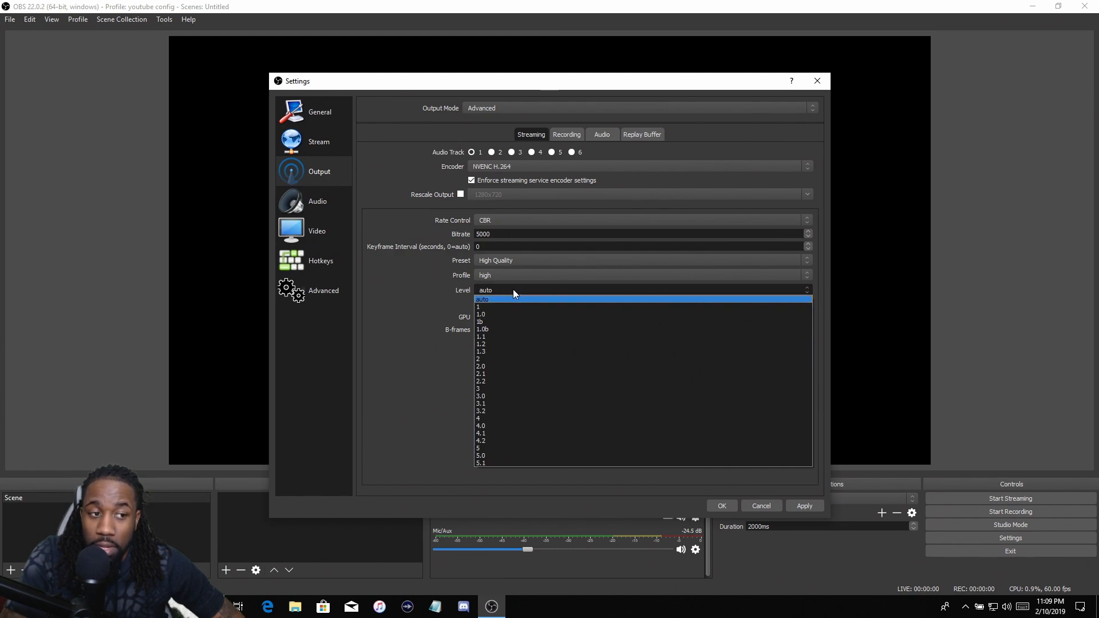
pyautogui.click(484, 298)
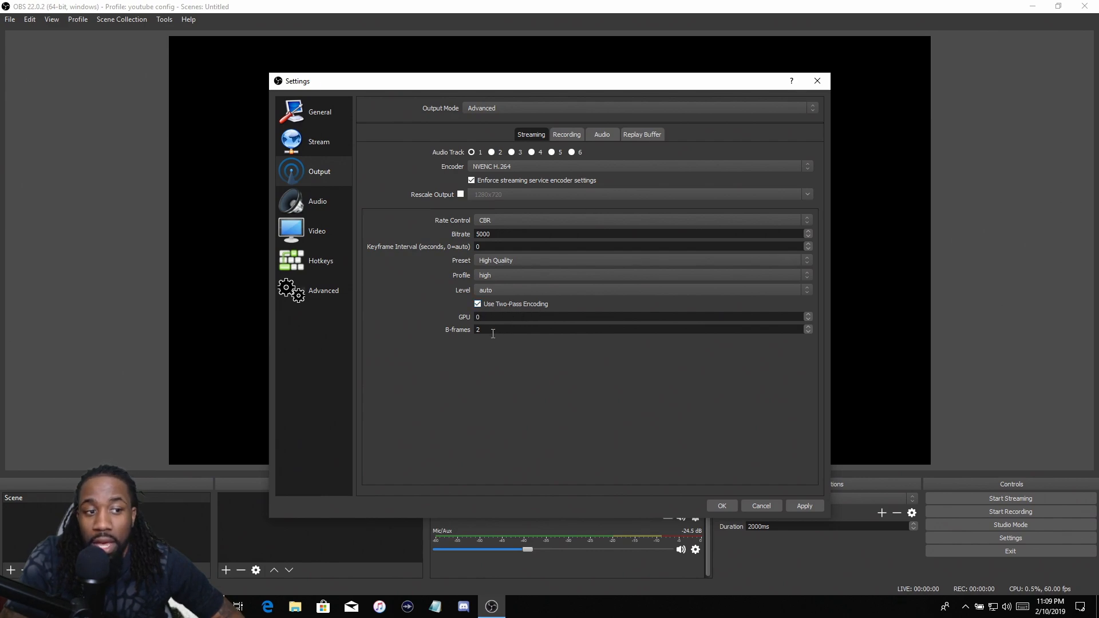
pyautogui.moveTo(488, 318)
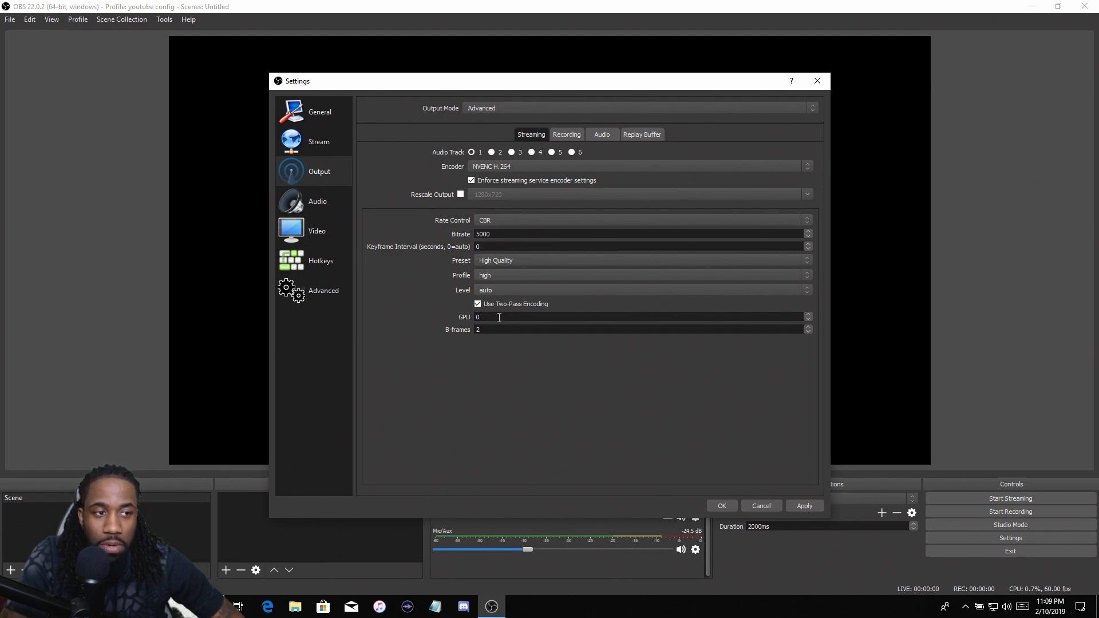
pyautogui.moveTo(366, 178)
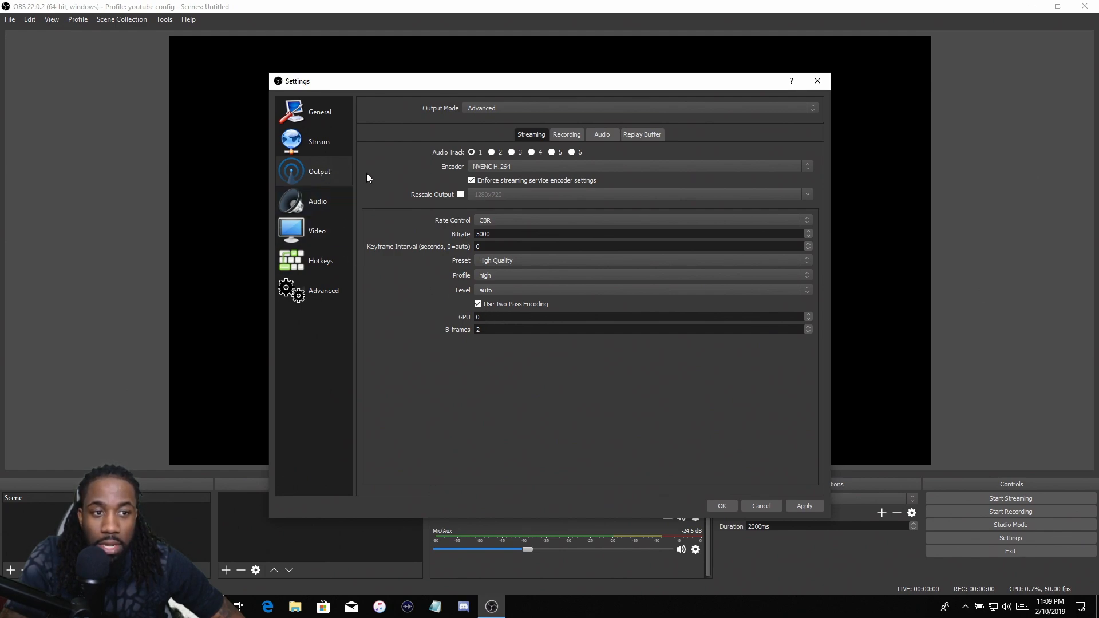
# Step: Check the Video page (1920x1080 at 60 FPS) and return to the Output settings
pyautogui.click(317, 230)
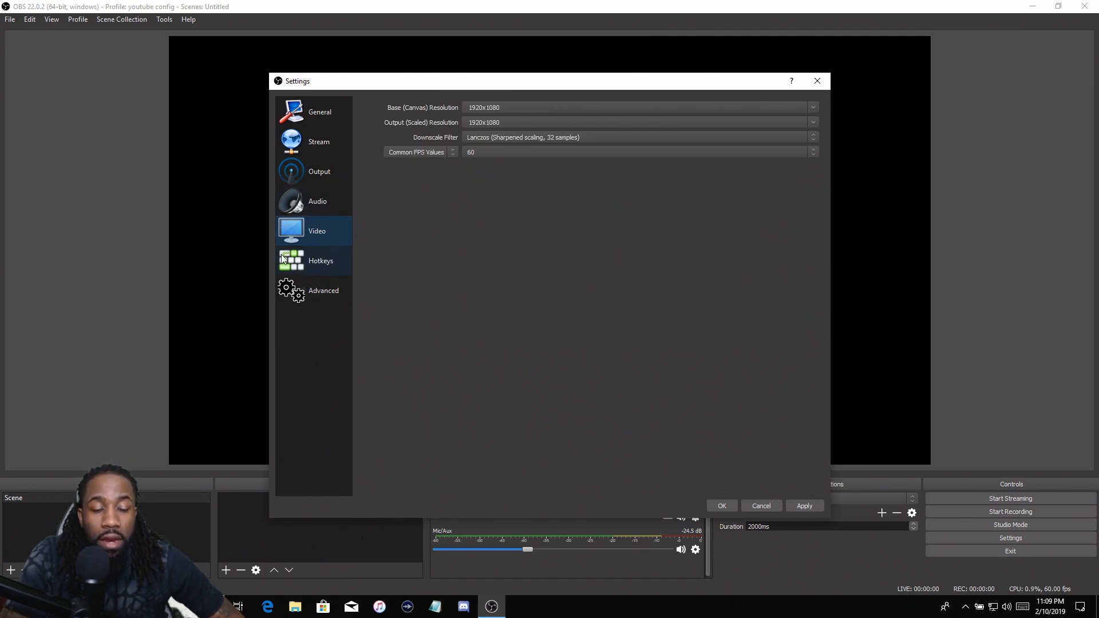
pyautogui.moveTo(320, 171)
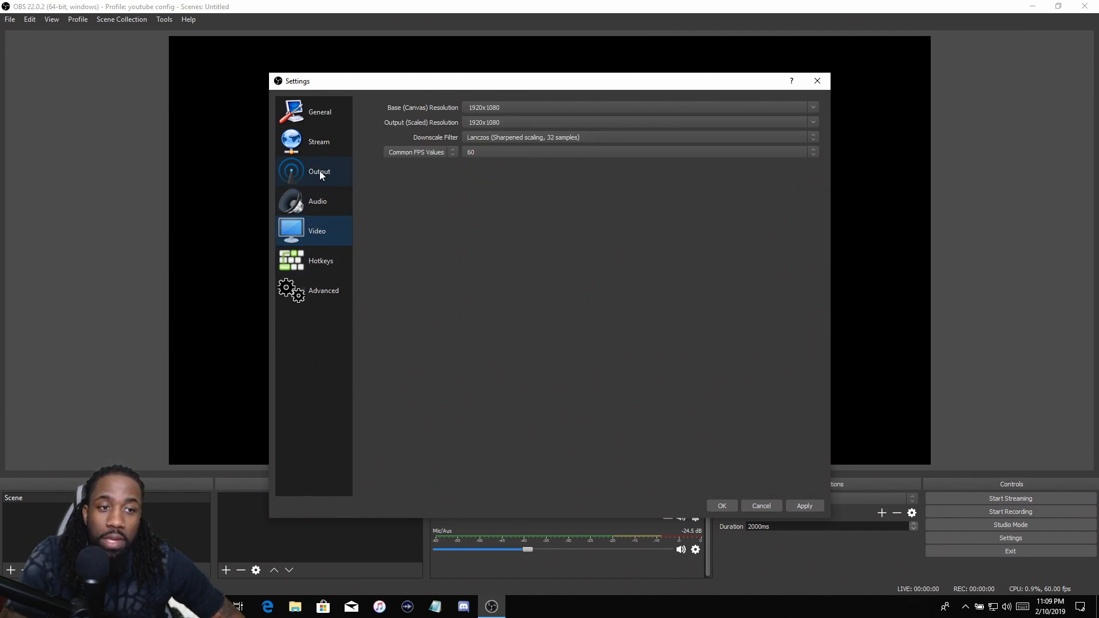
pyautogui.moveTo(315, 187)
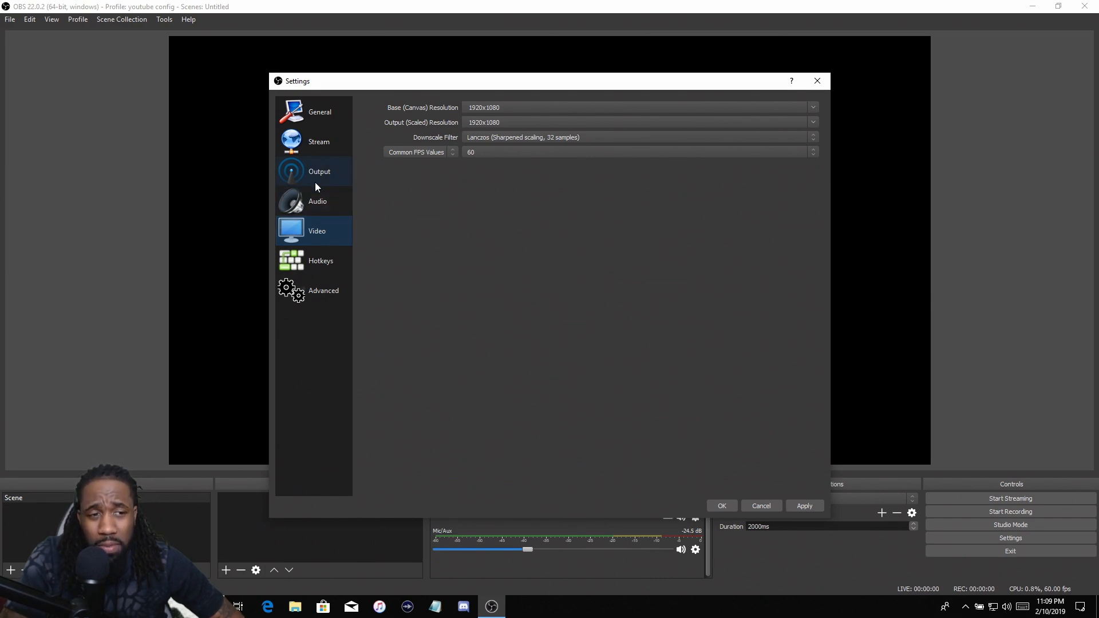
pyautogui.moveTo(321, 177)
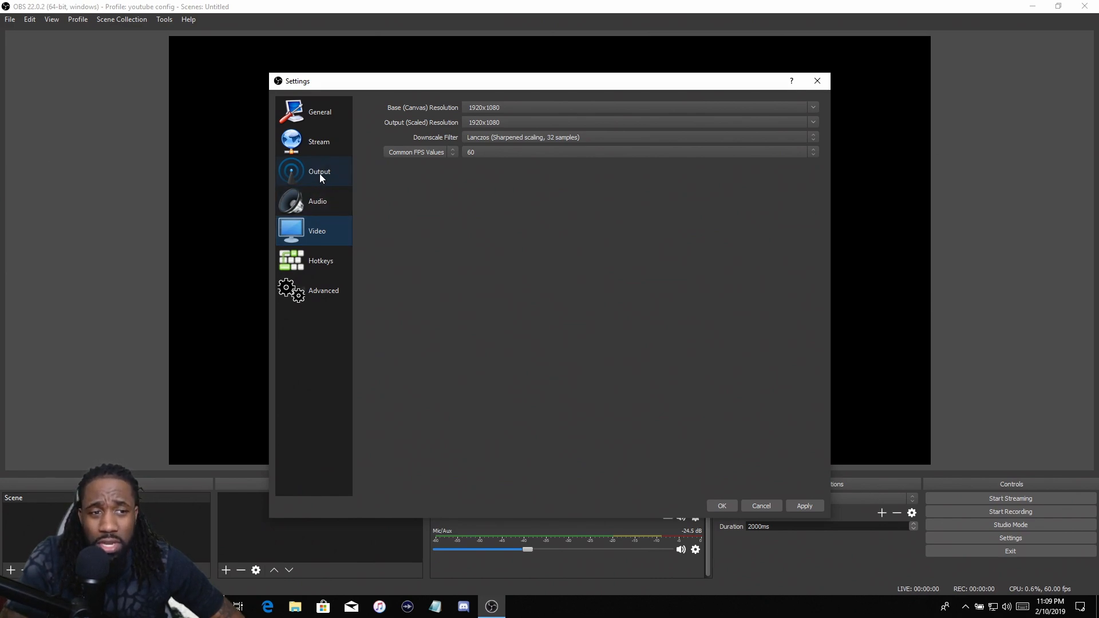
pyautogui.click(319, 171)
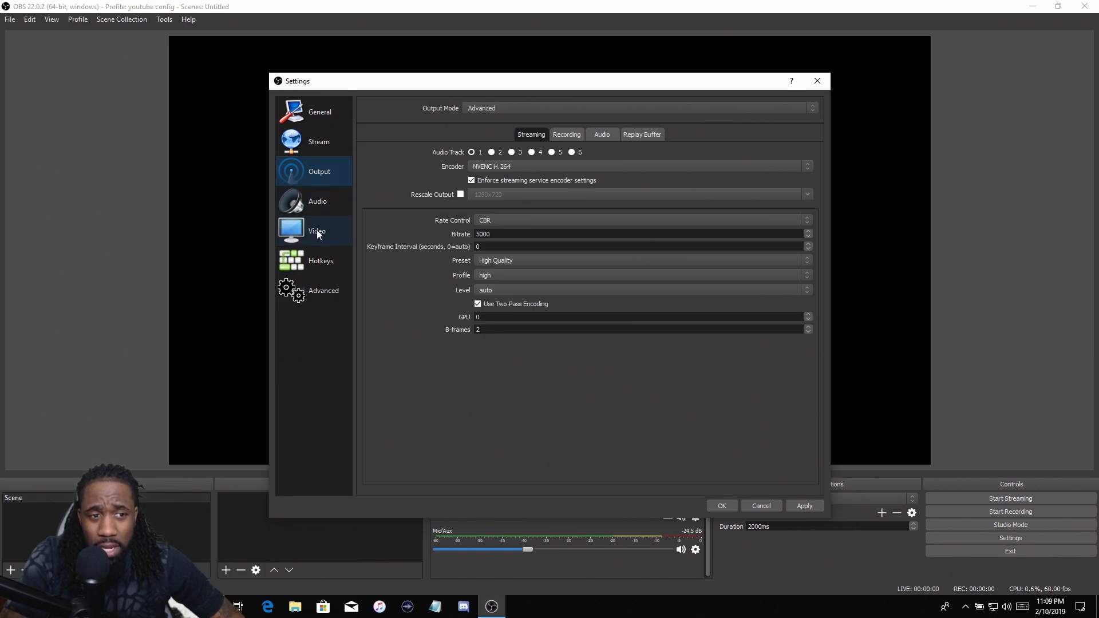
# Step: Check Audio is 48 kHz stereo, cancel Settings, reopen it on the Audio page
pyautogui.click(317, 201)
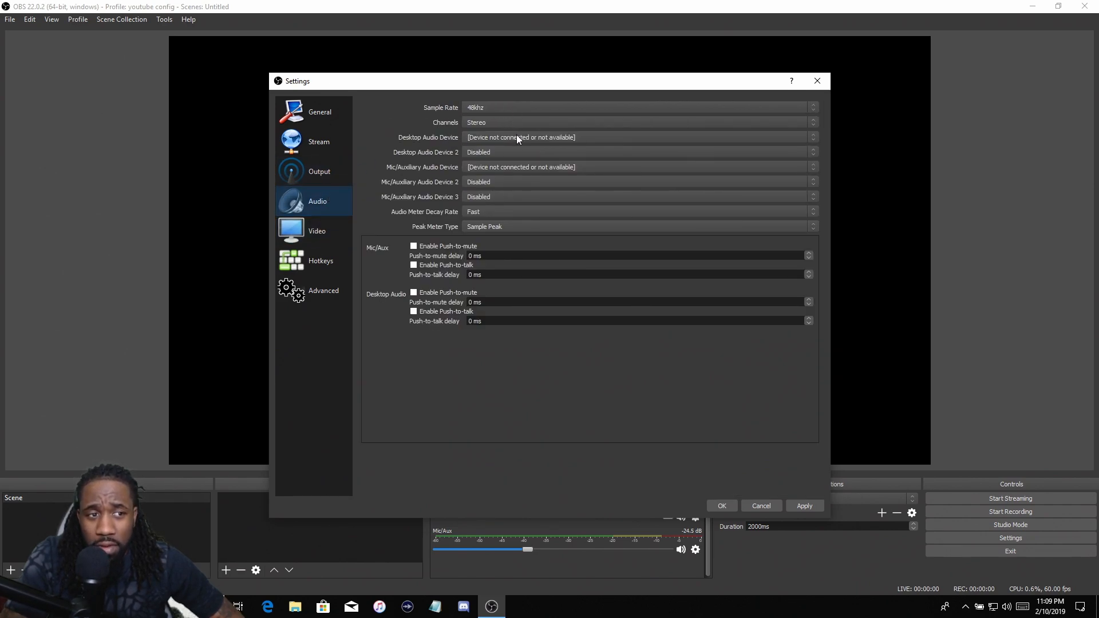
pyautogui.moveTo(446, 140)
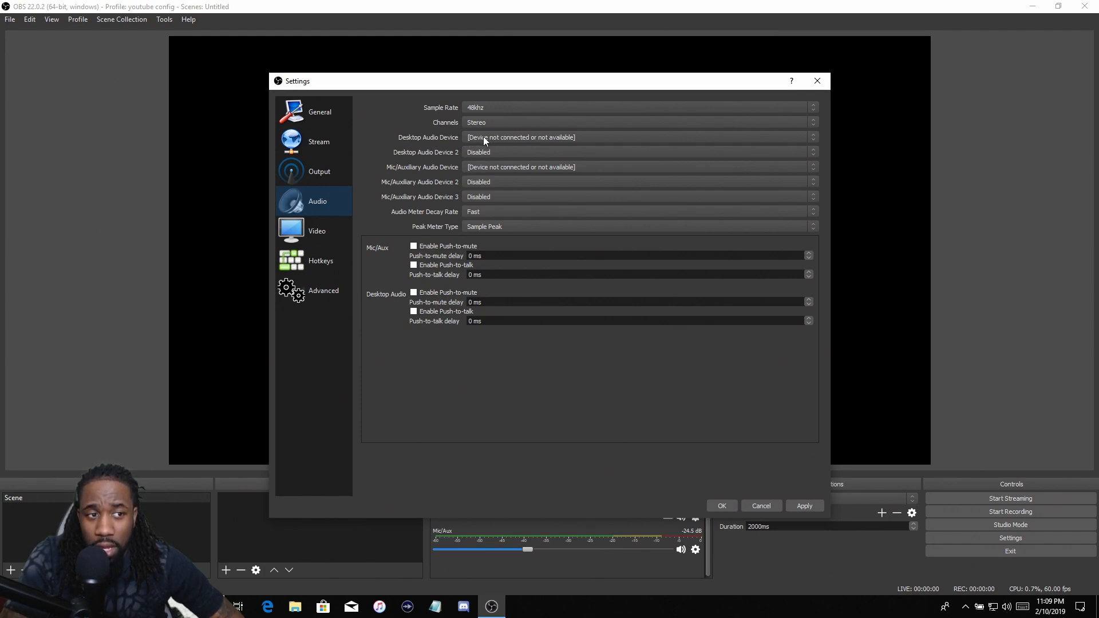
pyautogui.moveTo(449, 173)
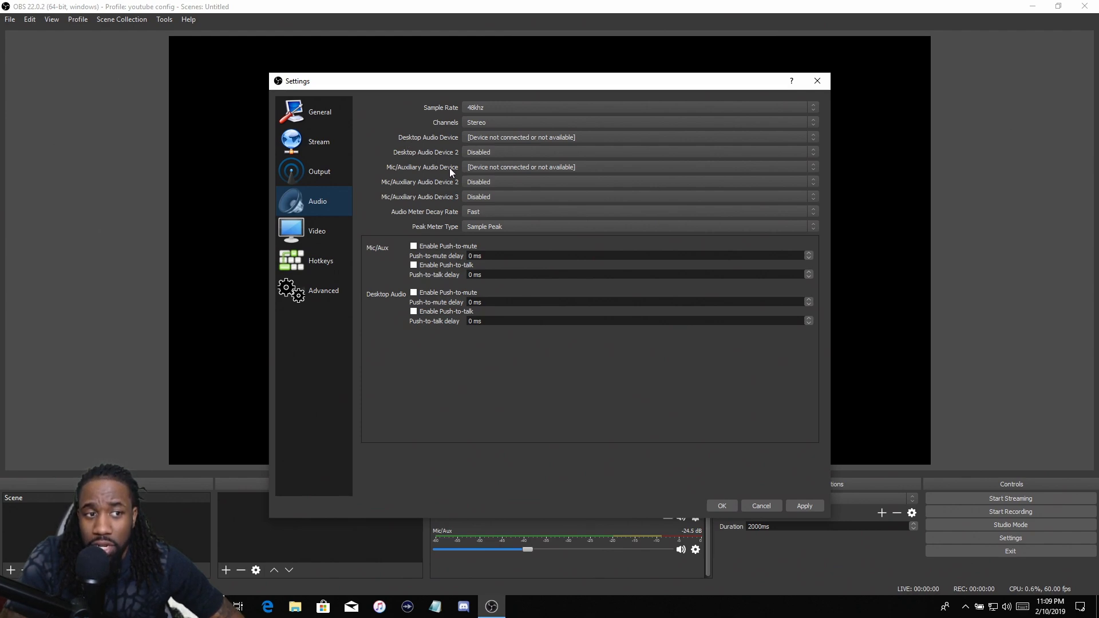
pyautogui.moveTo(504, 171)
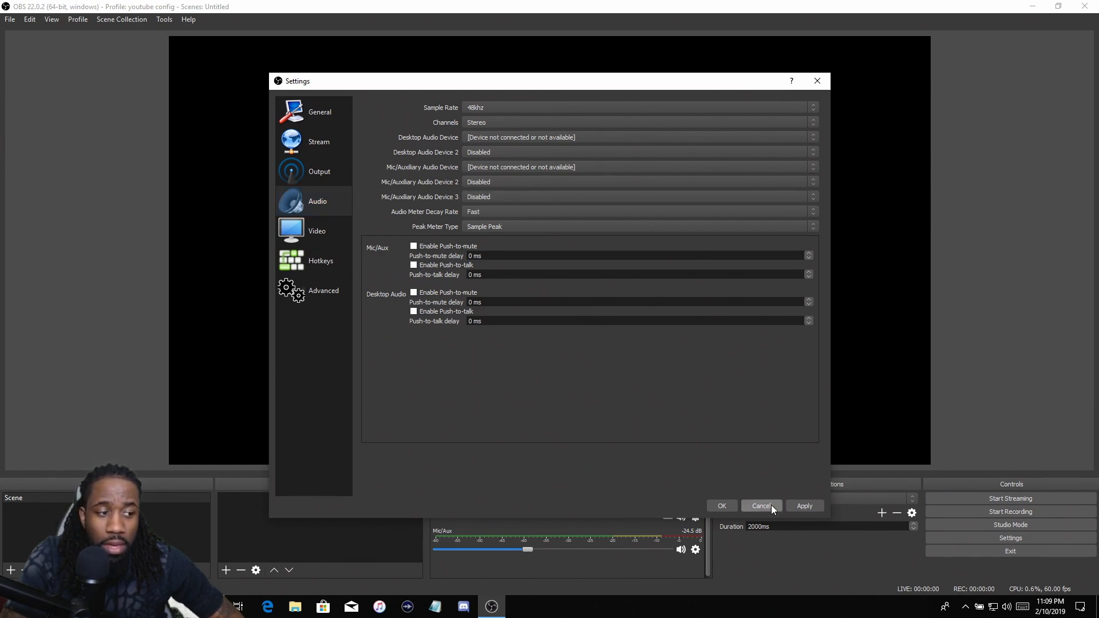
pyautogui.click(760, 505)
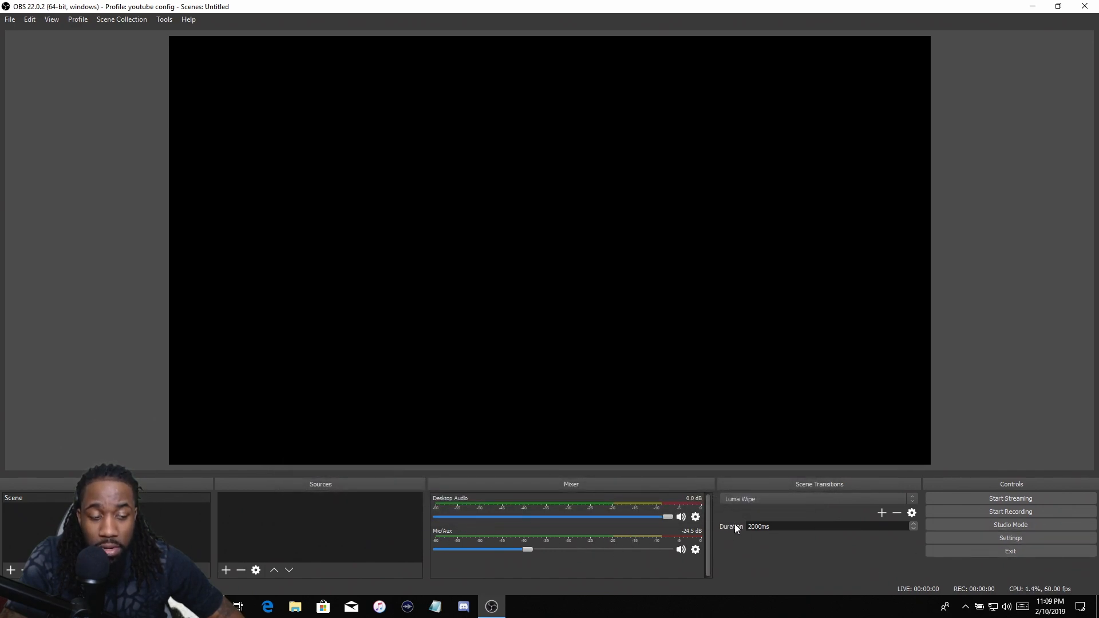
pyautogui.click(1009, 538)
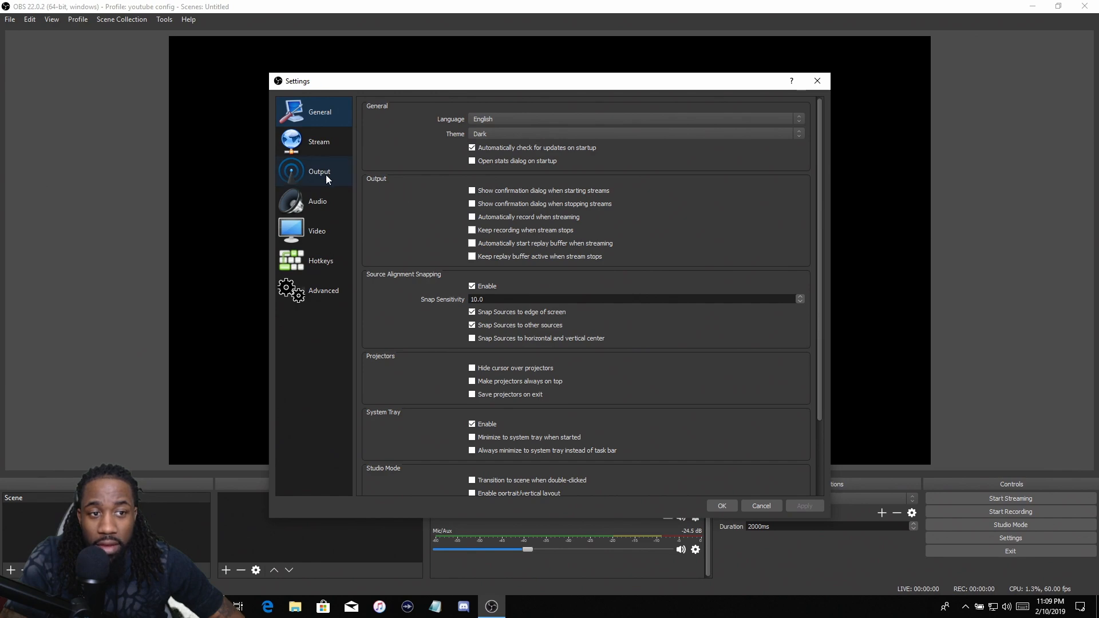
pyautogui.click(317, 202)
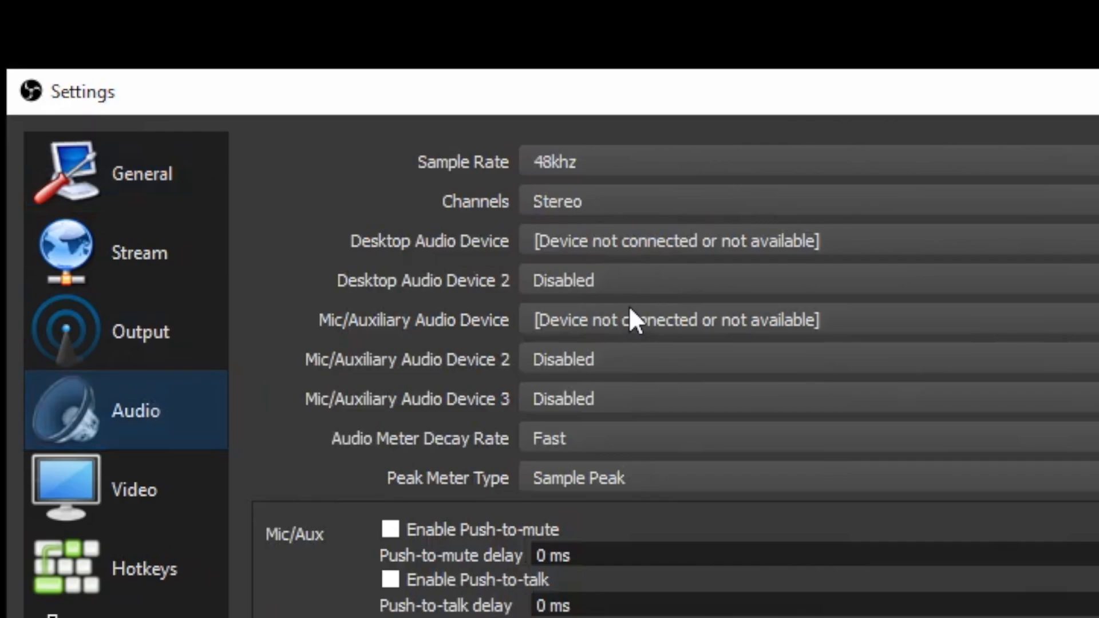
pyautogui.moveTo(758, 248)
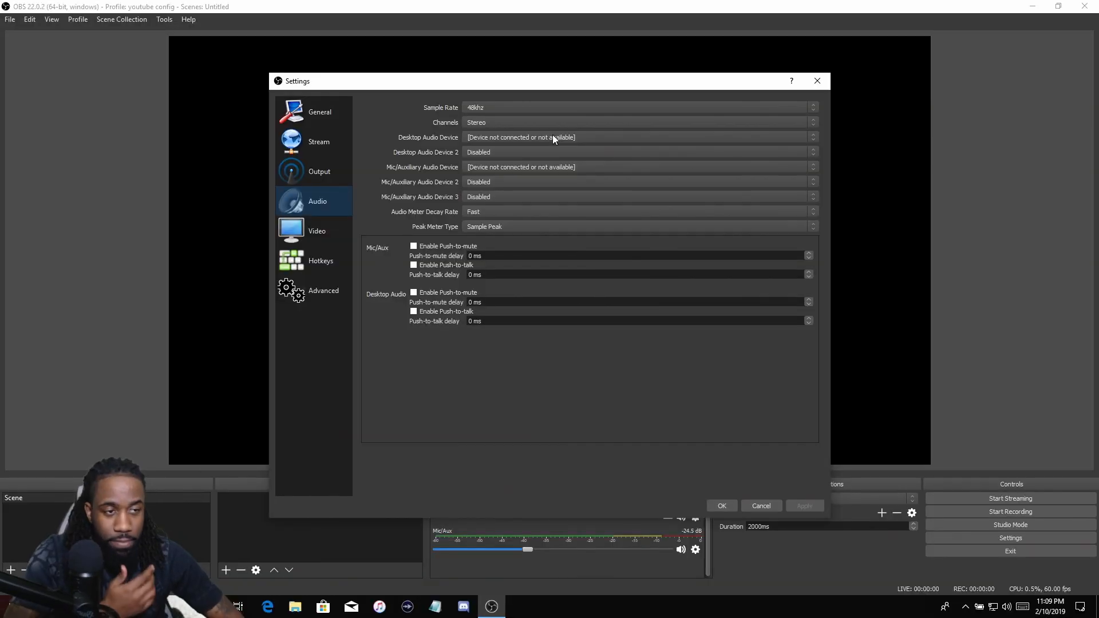
pyautogui.moveTo(569, 138)
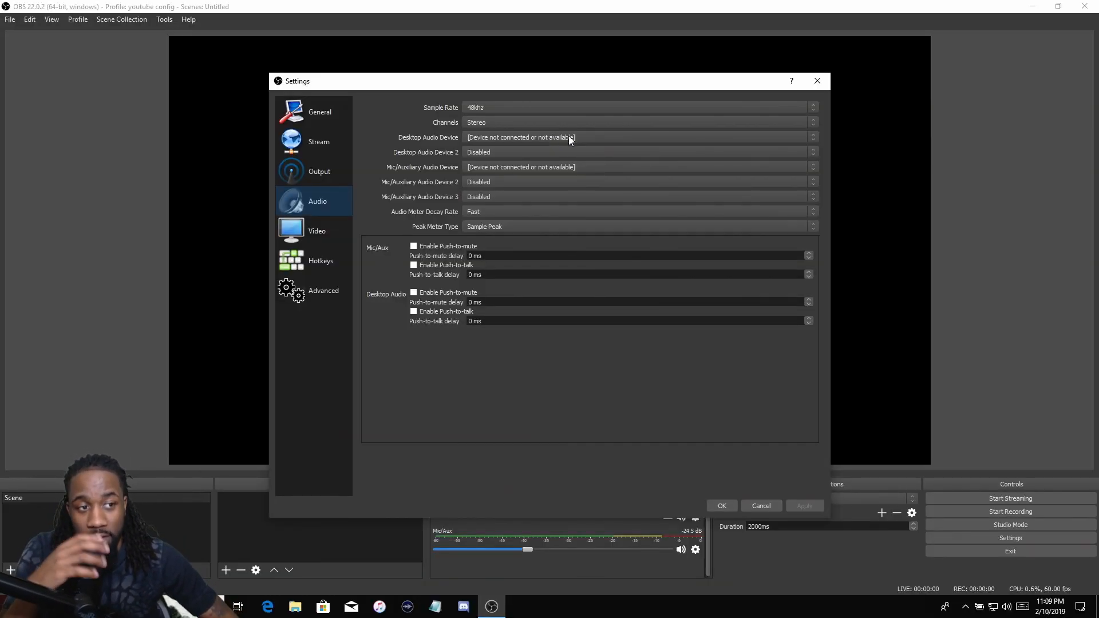
pyautogui.moveTo(561, 113)
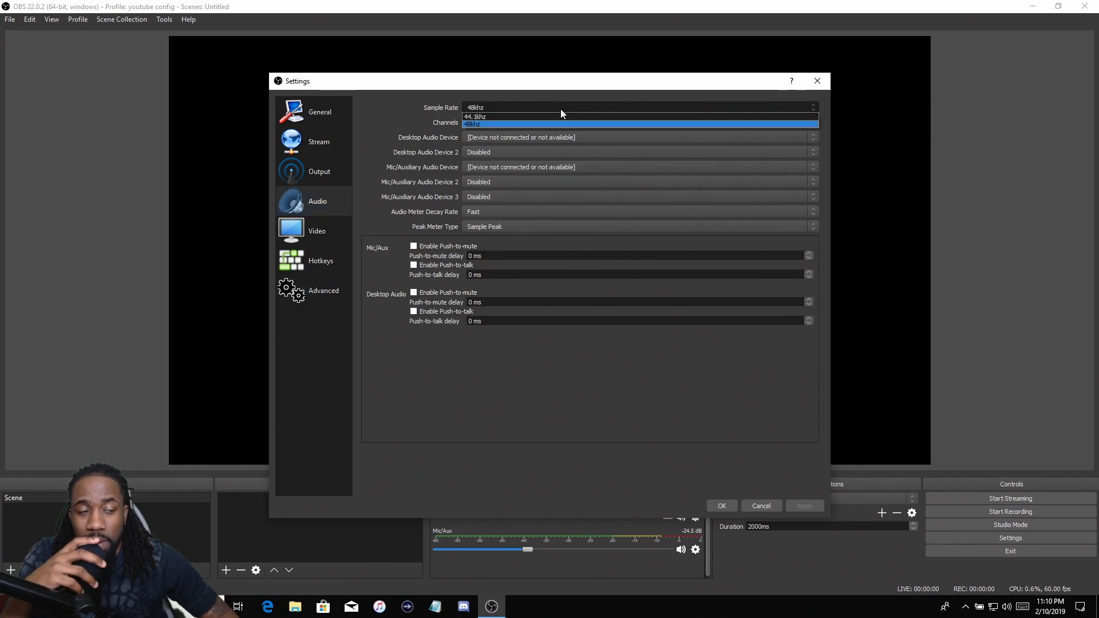
pyautogui.moveTo(556, 131)
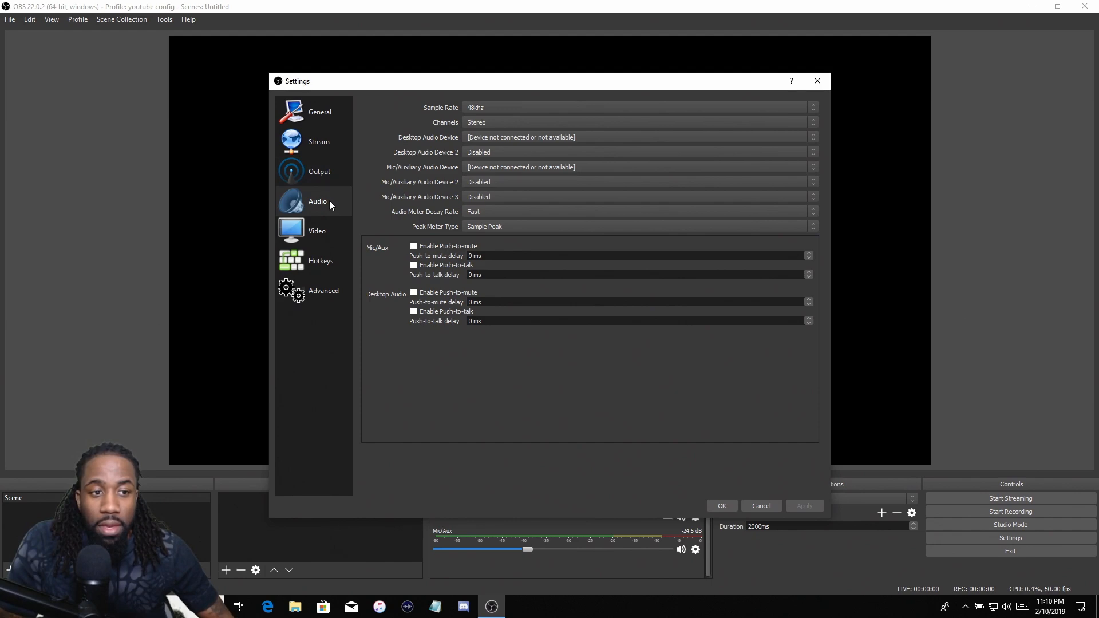
pyautogui.moveTo(1008, 606)
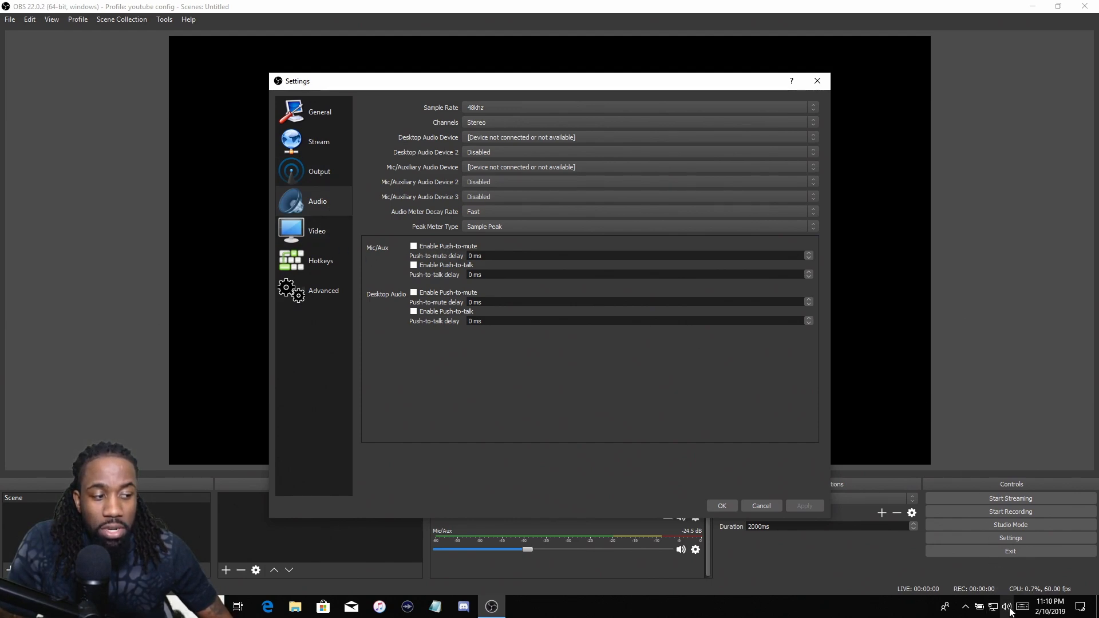
# Step: Check the system speaker device, then return to the Output streaming settings at 6500 bitrate
pyautogui.click(1006, 607)
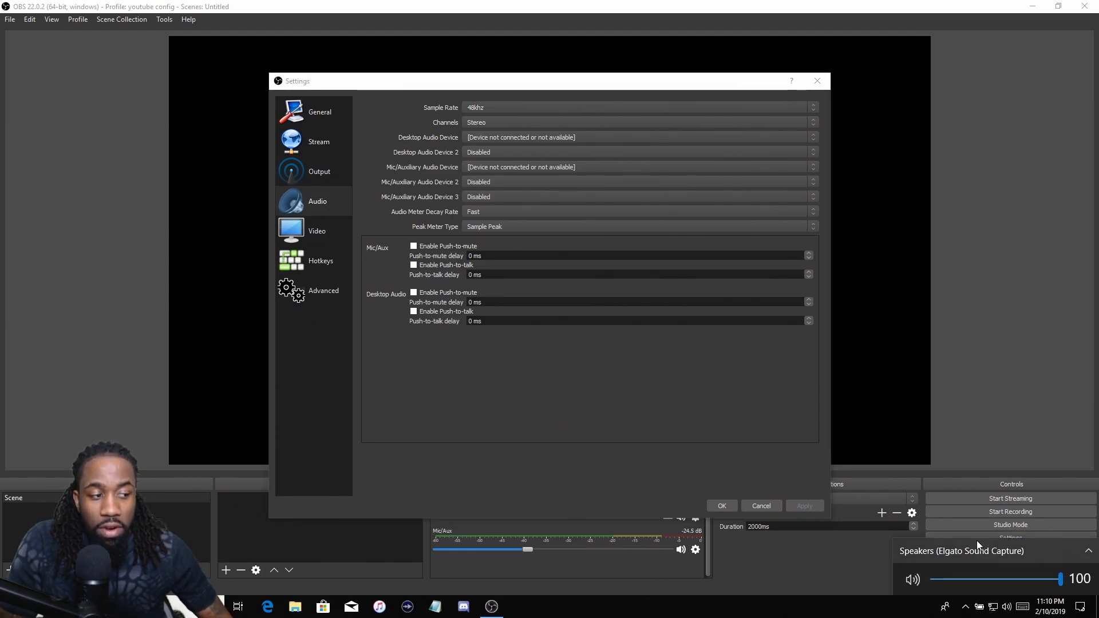
pyautogui.moveTo(231, 230)
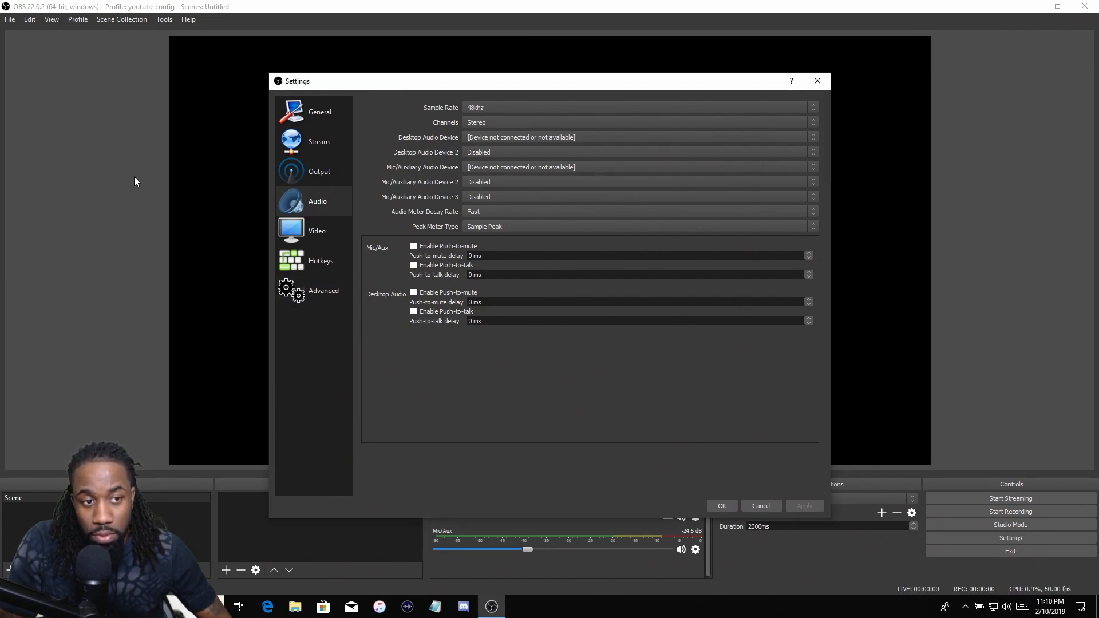
pyautogui.click(319, 170)
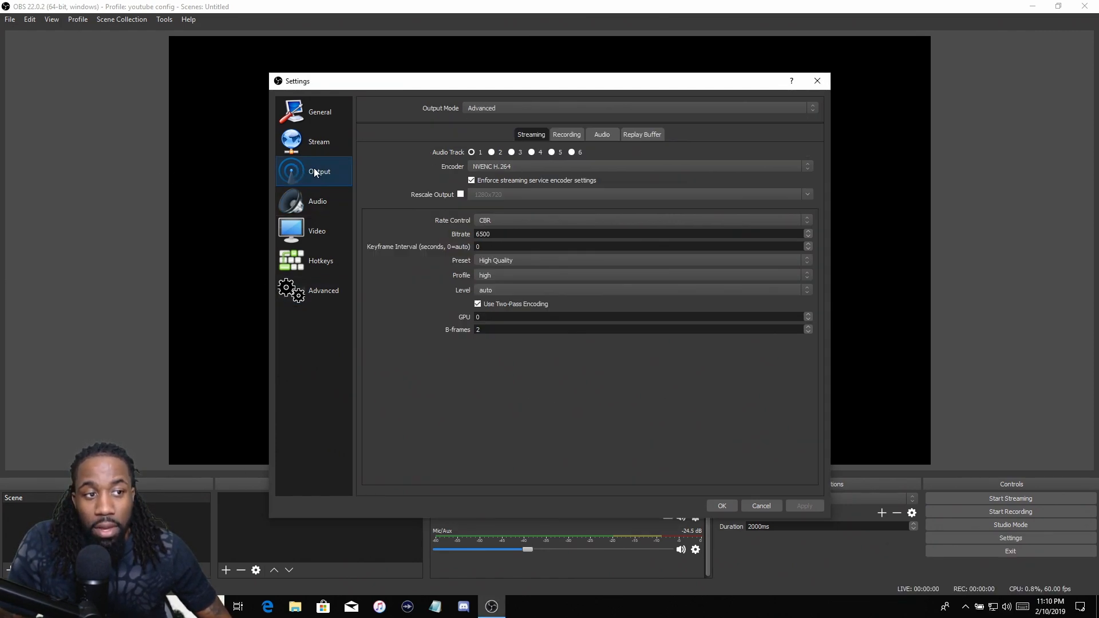
pyautogui.moveTo(307, 214)
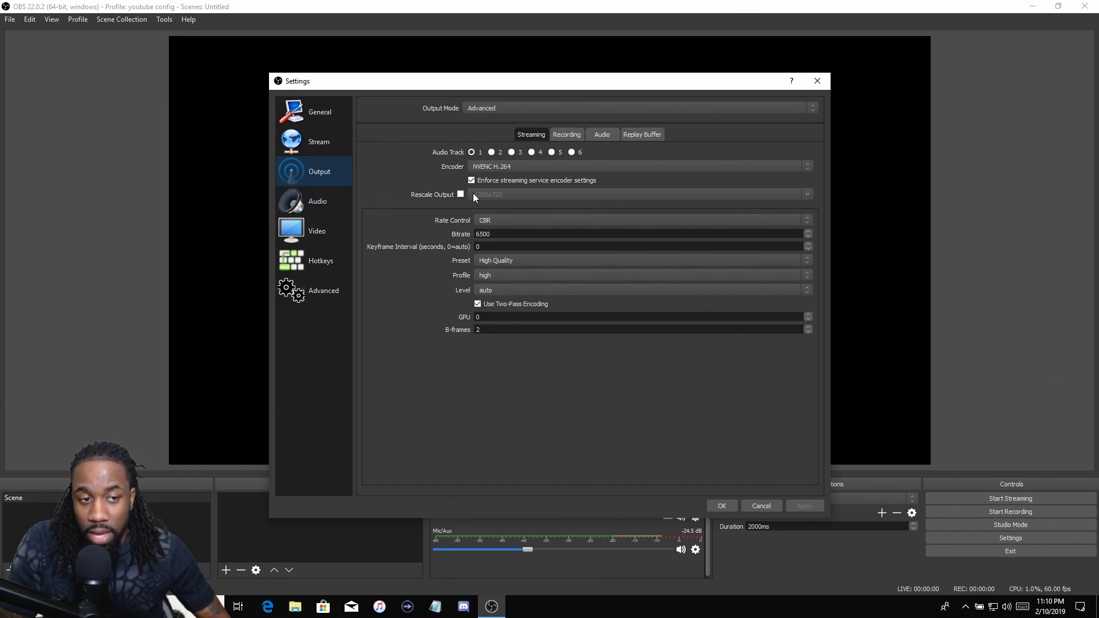
pyautogui.moveTo(500, 200)
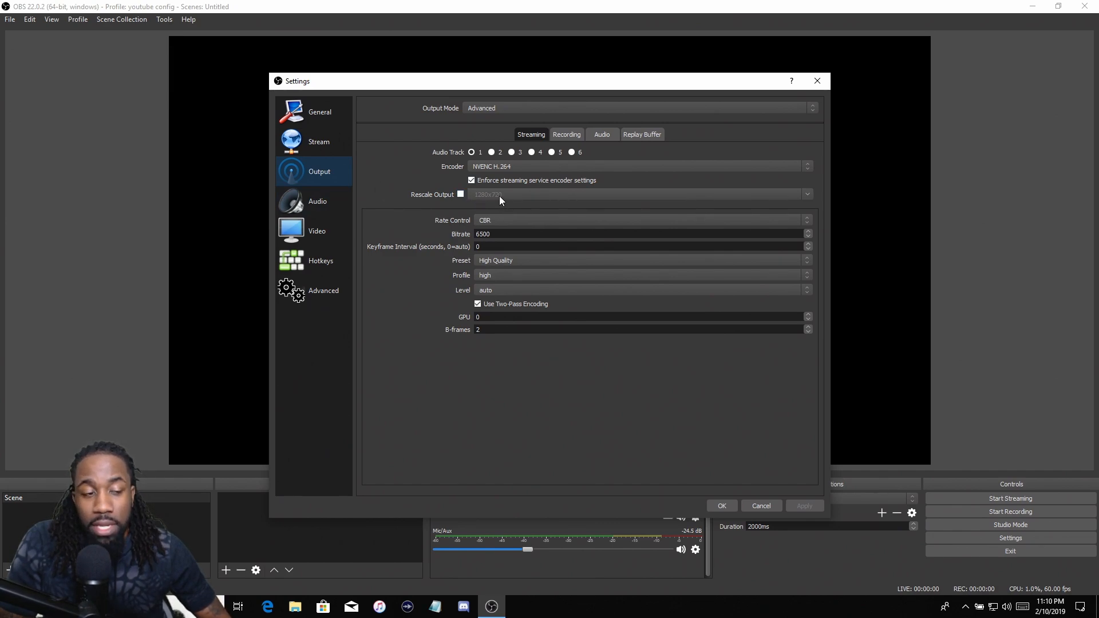
pyautogui.moveTo(318, 141)
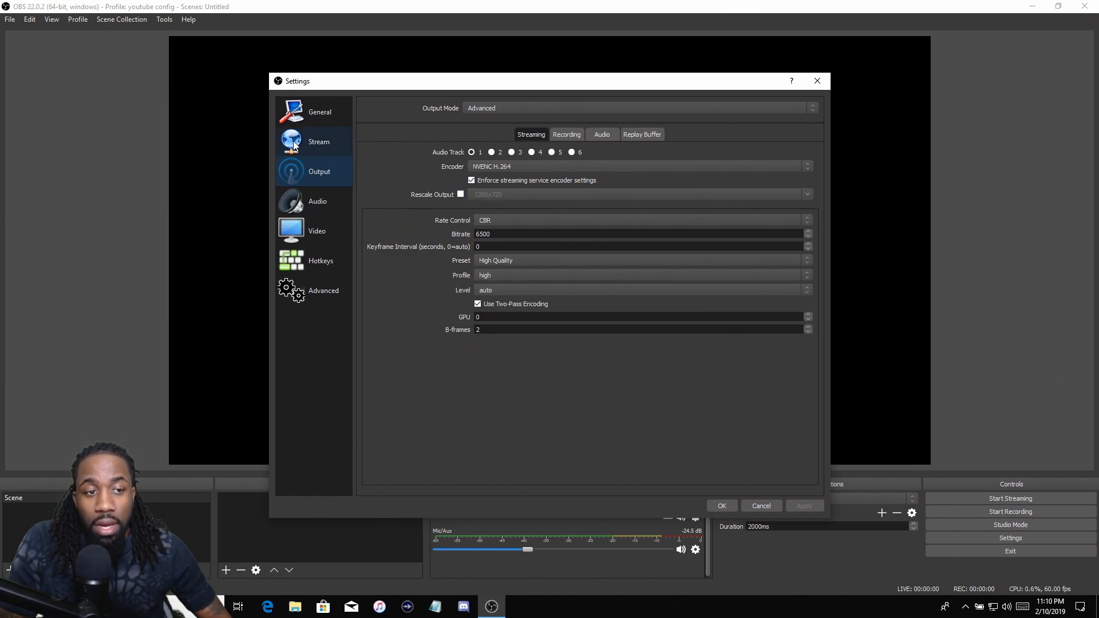
# Step: Keep YouTube / YouTube Gaming as the stream service, then review Video and General settings
pyautogui.click(318, 142)
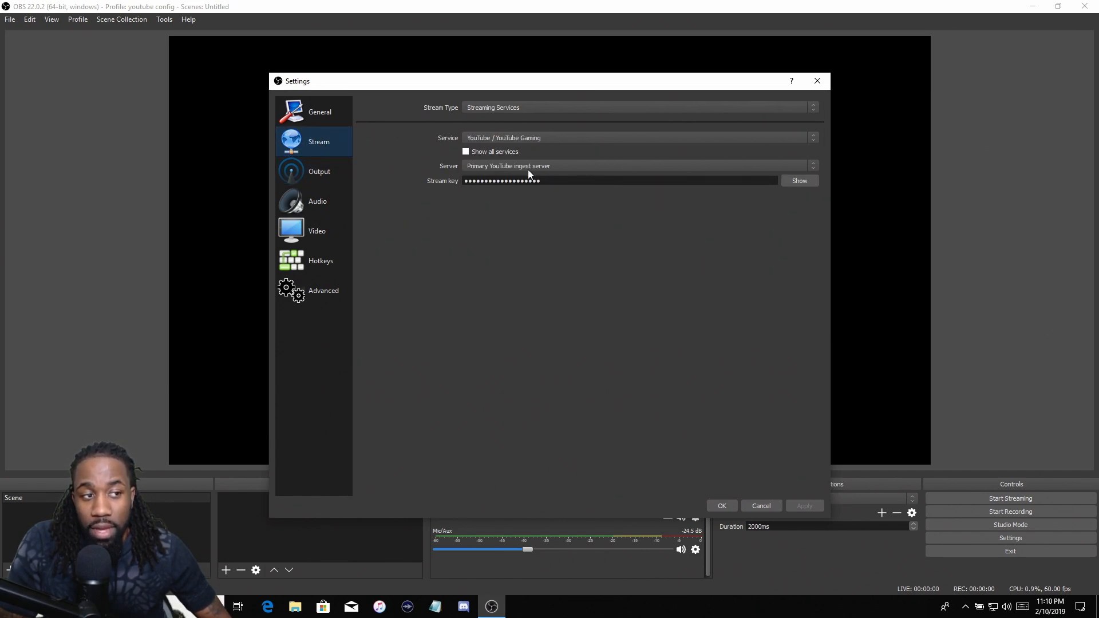
pyautogui.moveTo(471, 179)
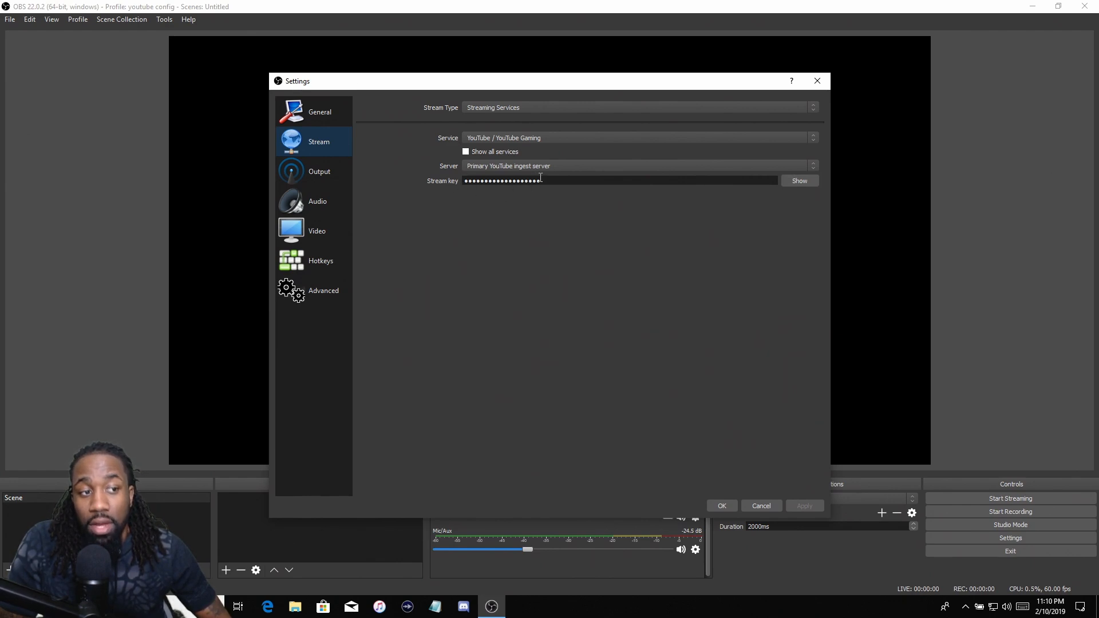
pyautogui.moveTo(556, 145)
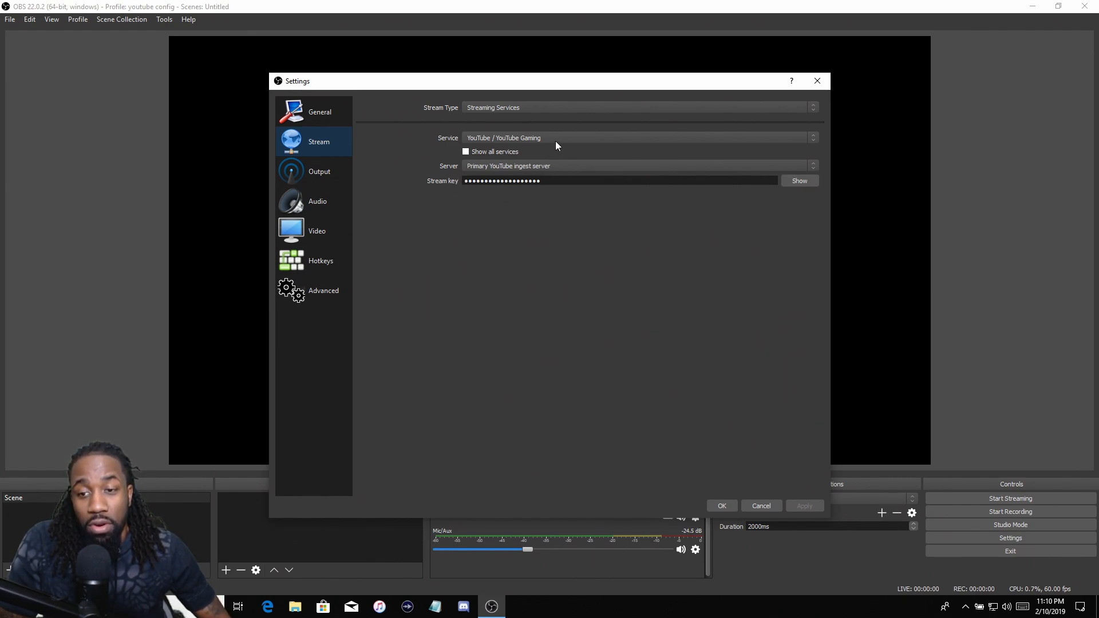
pyautogui.moveTo(577, 143)
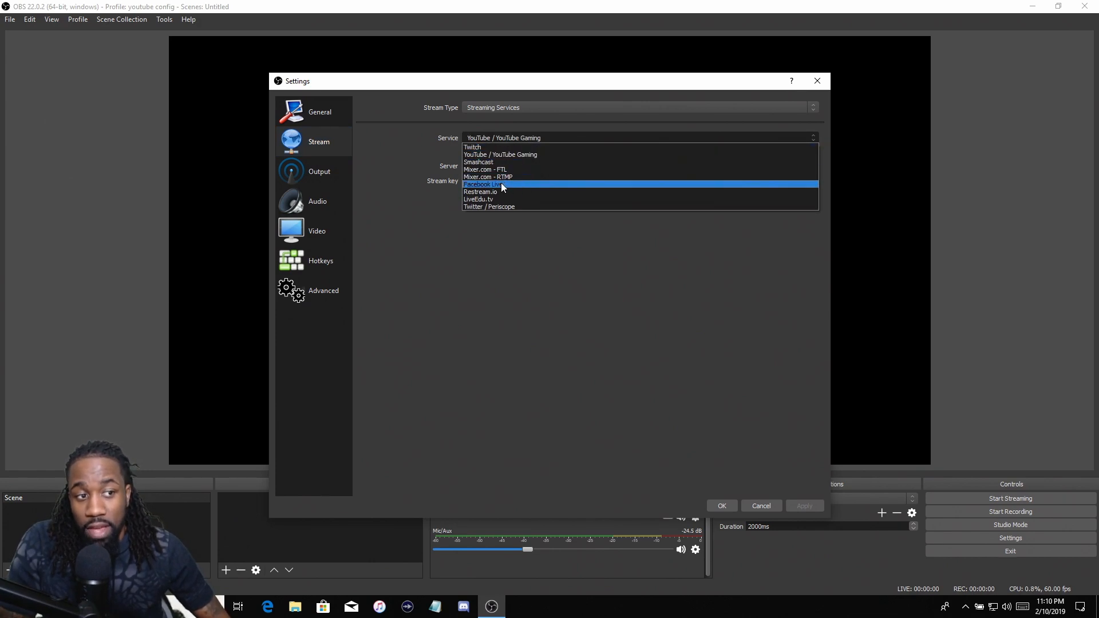
pyautogui.moveTo(498, 195)
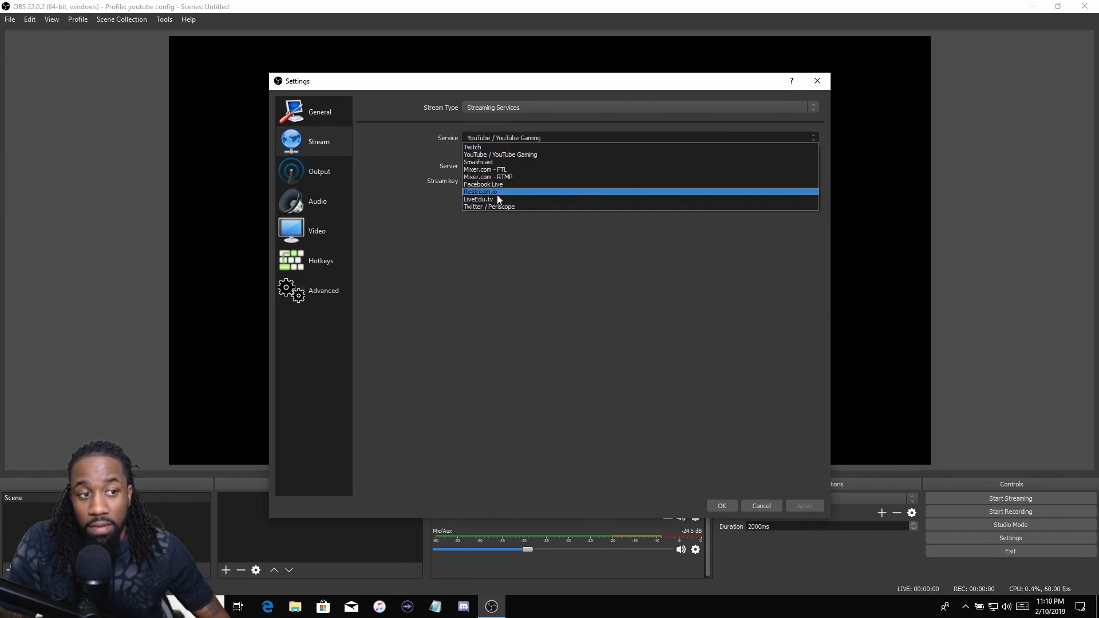
pyautogui.moveTo(494, 194)
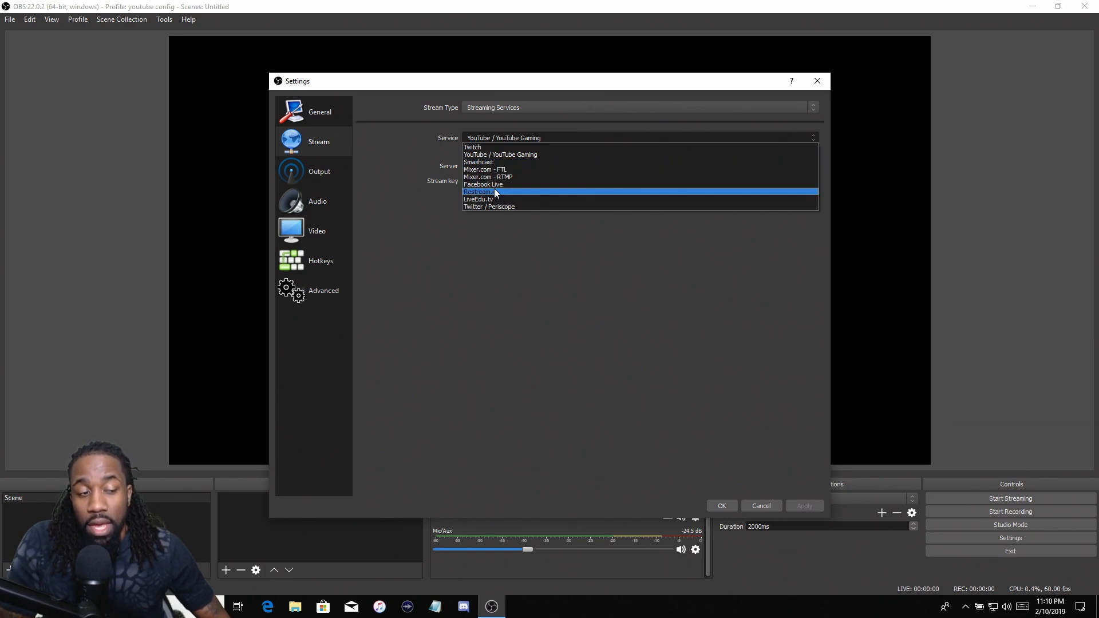
pyautogui.moveTo(494, 188)
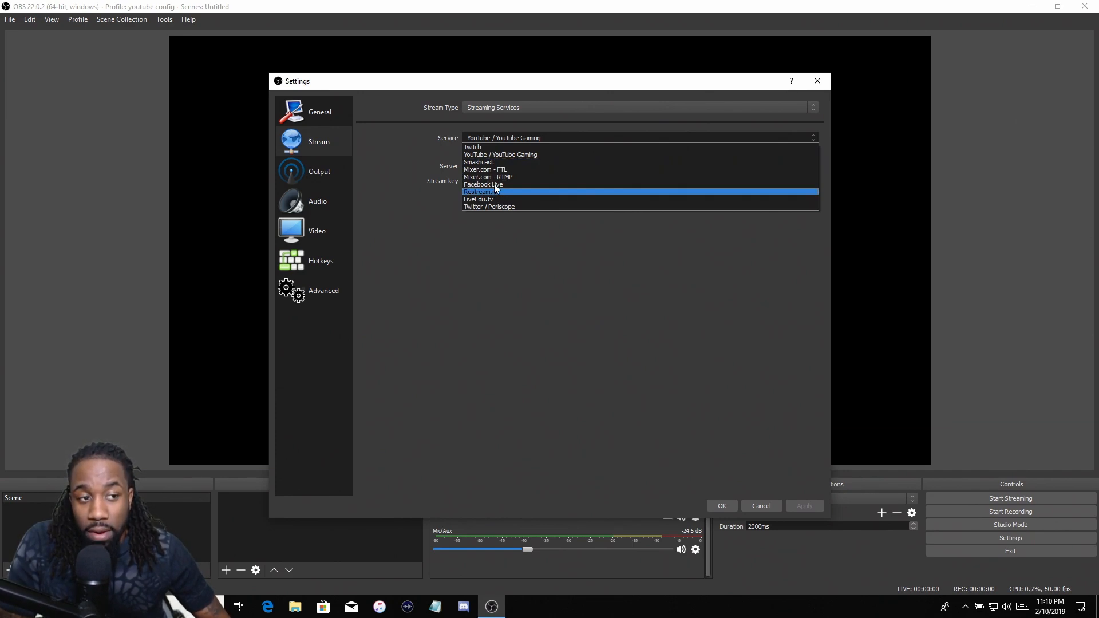
pyautogui.click(500, 154)
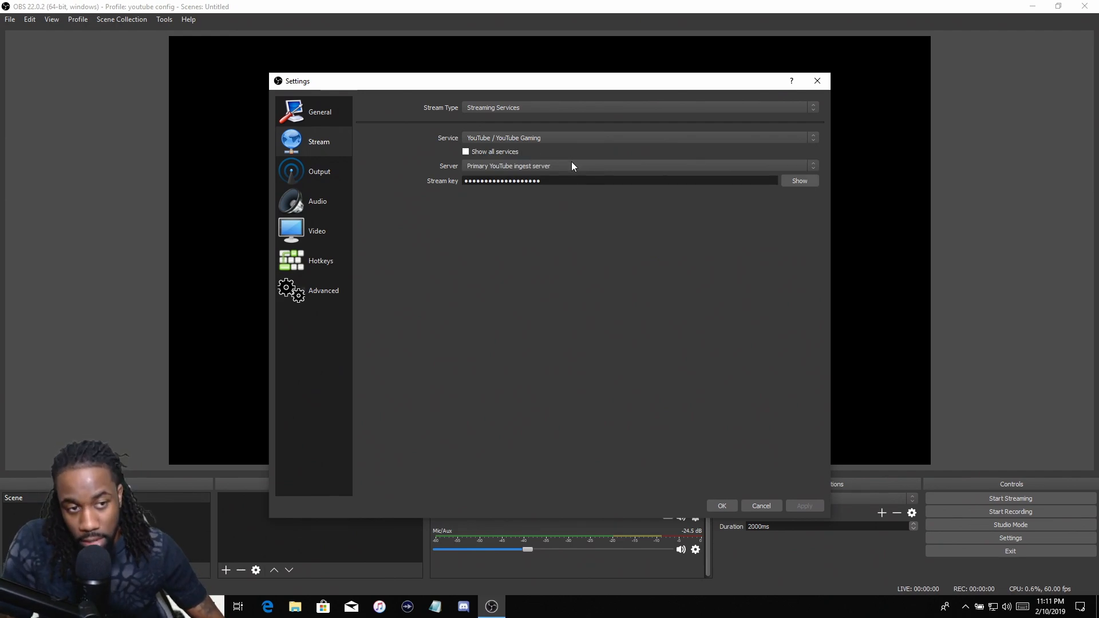
pyautogui.moveTo(317, 201)
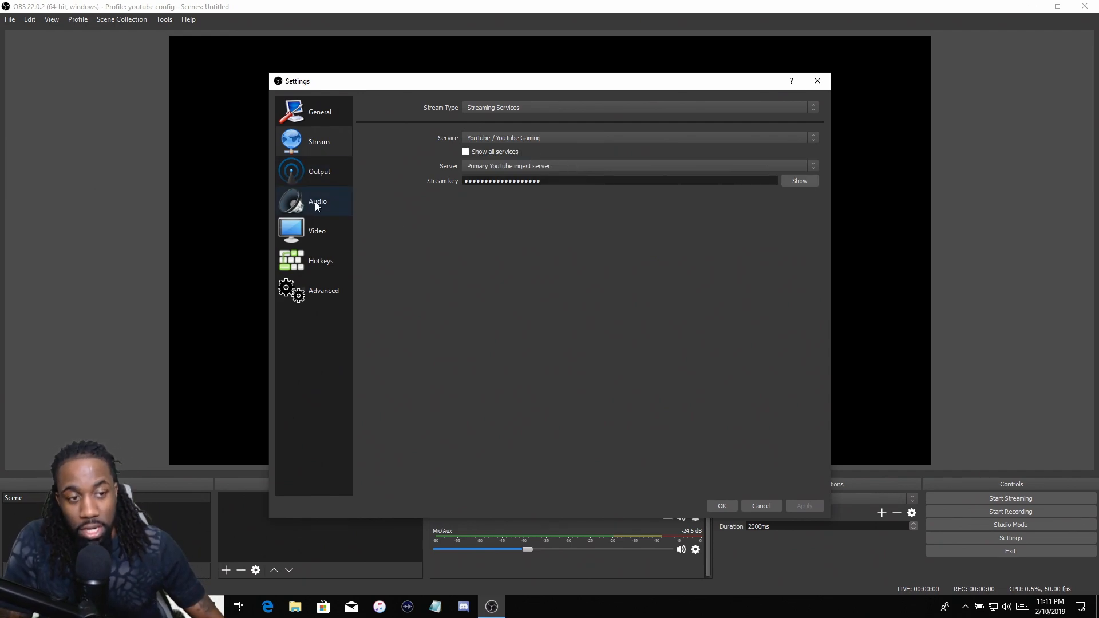
pyautogui.click(317, 230)
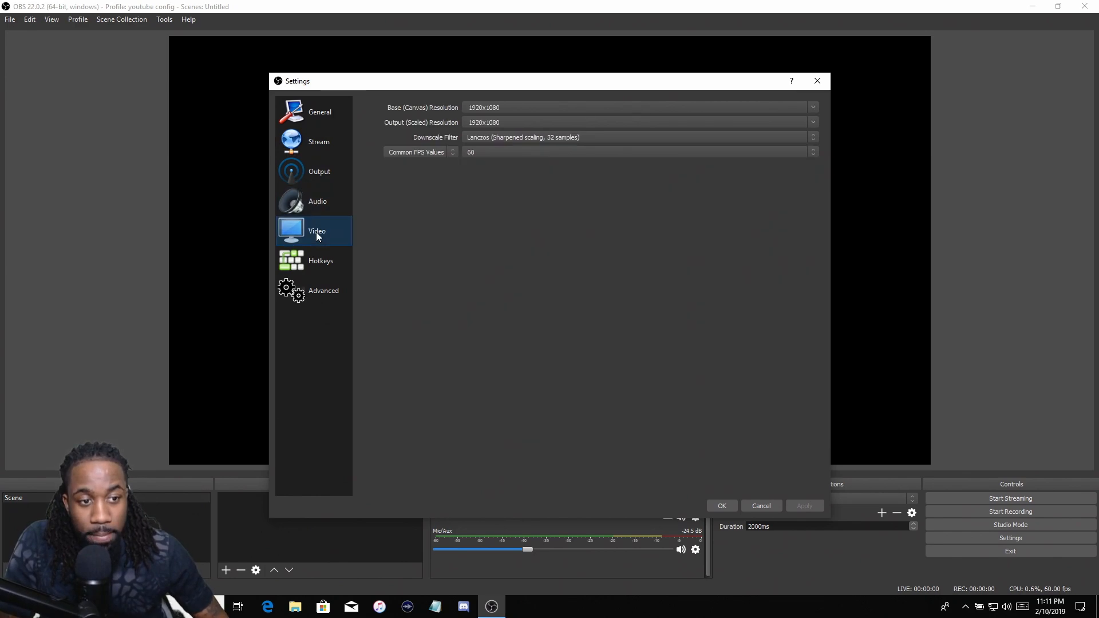
pyautogui.click(319, 112)
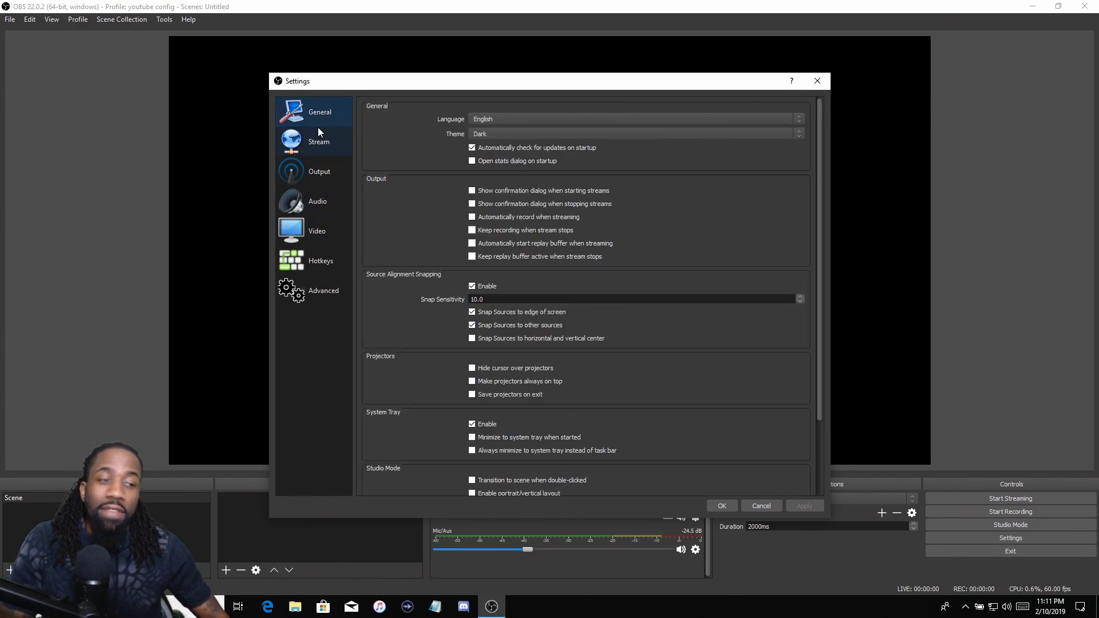